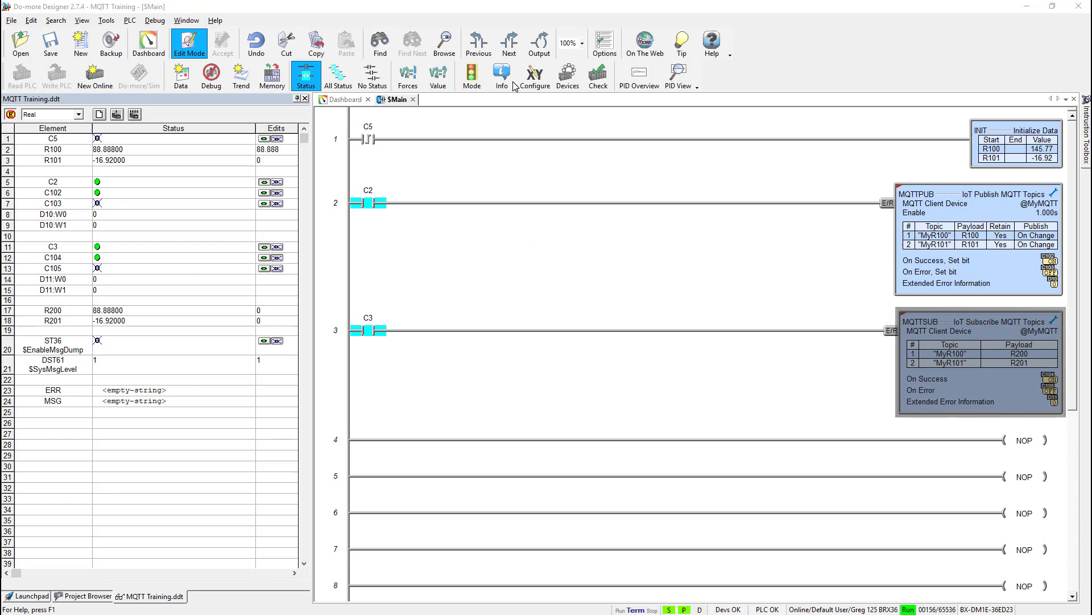
- Review the MyMQTT client device settings in the PLC system configuration
click(535, 75)
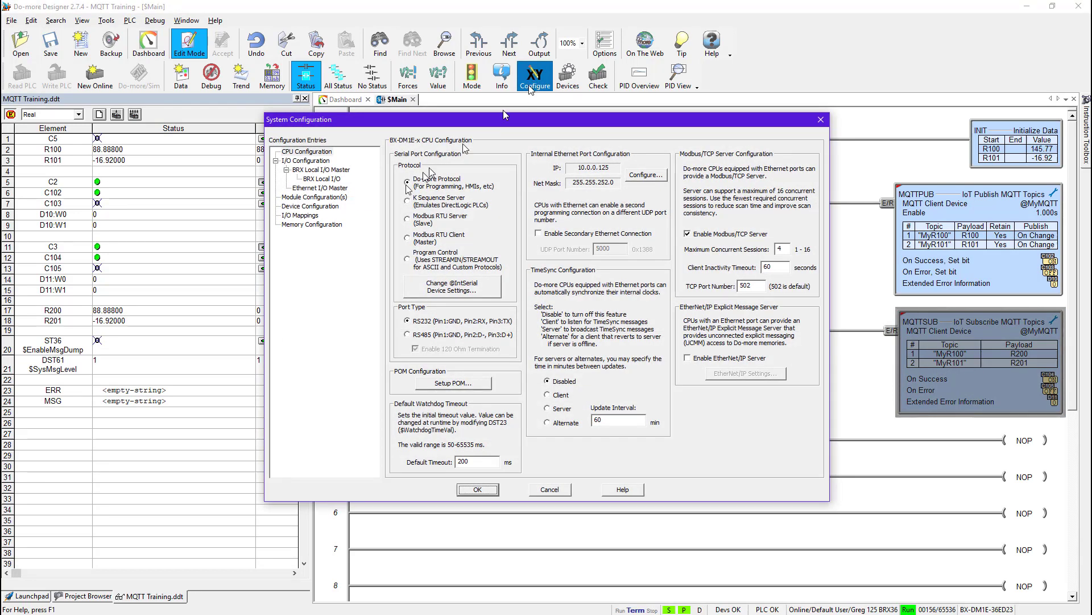
click(314, 196)
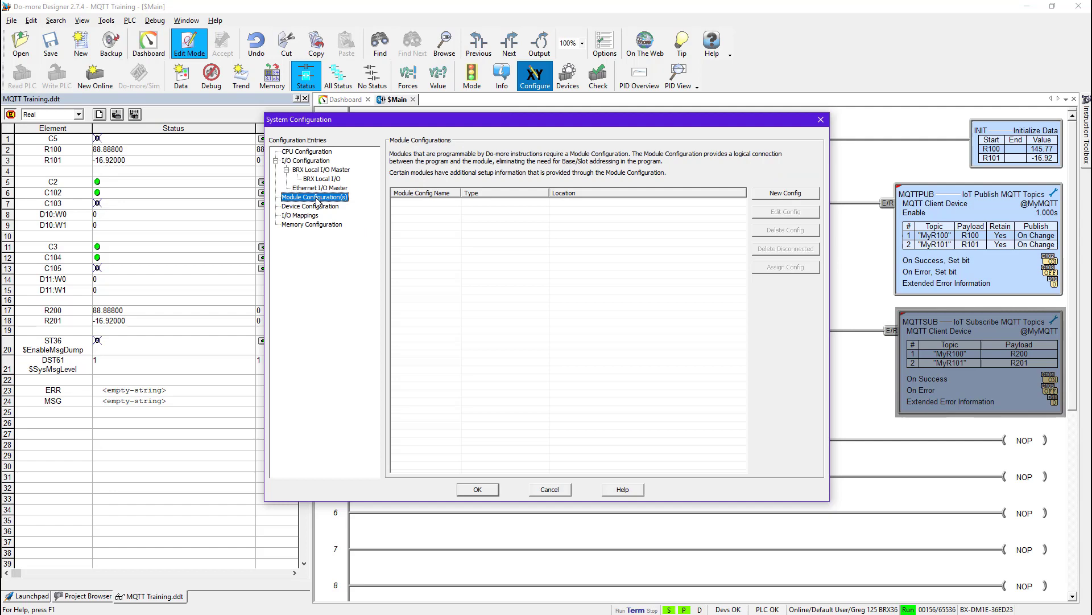
click(310, 206)
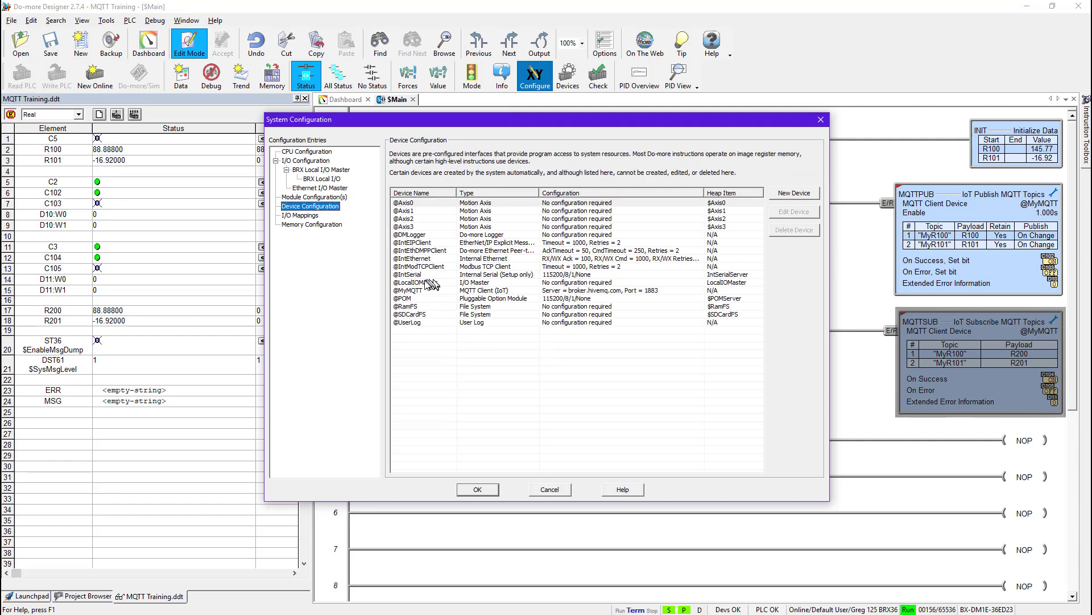
double_click(408, 290)
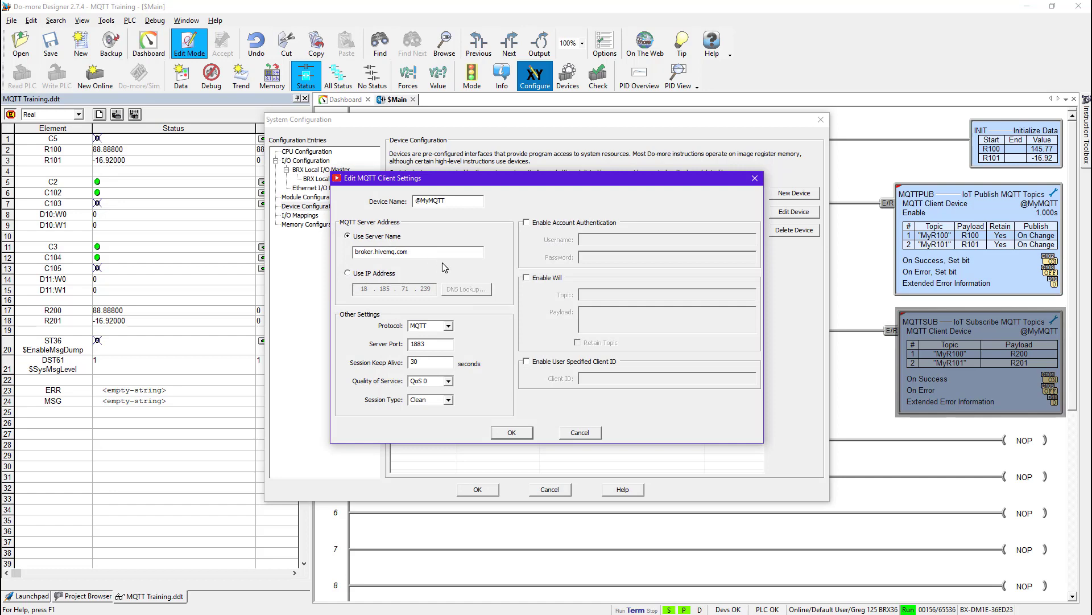
mouse_move(486, 388)
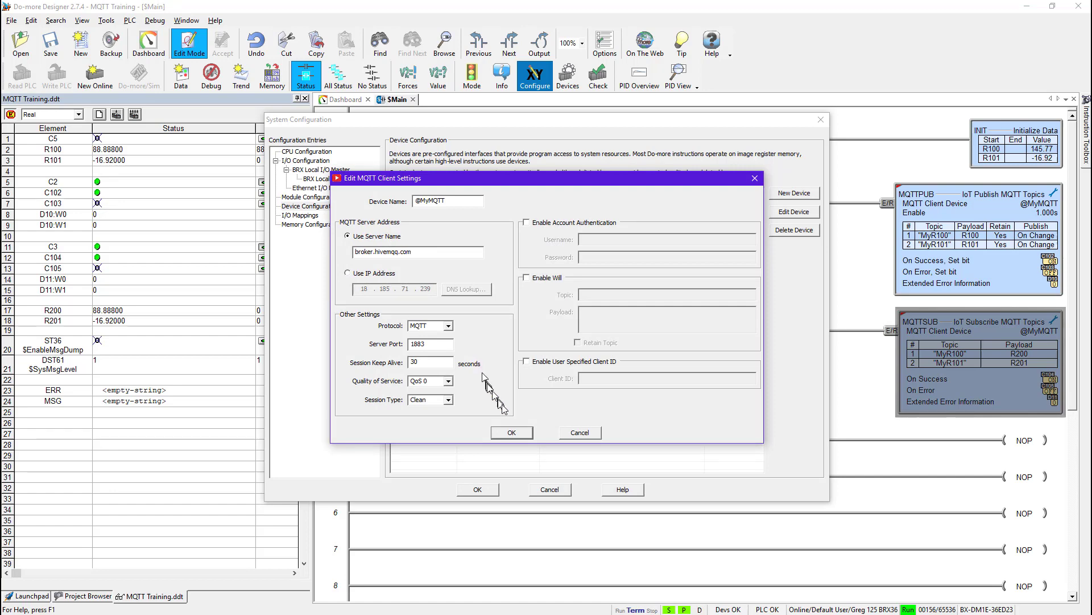
click(512, 433)
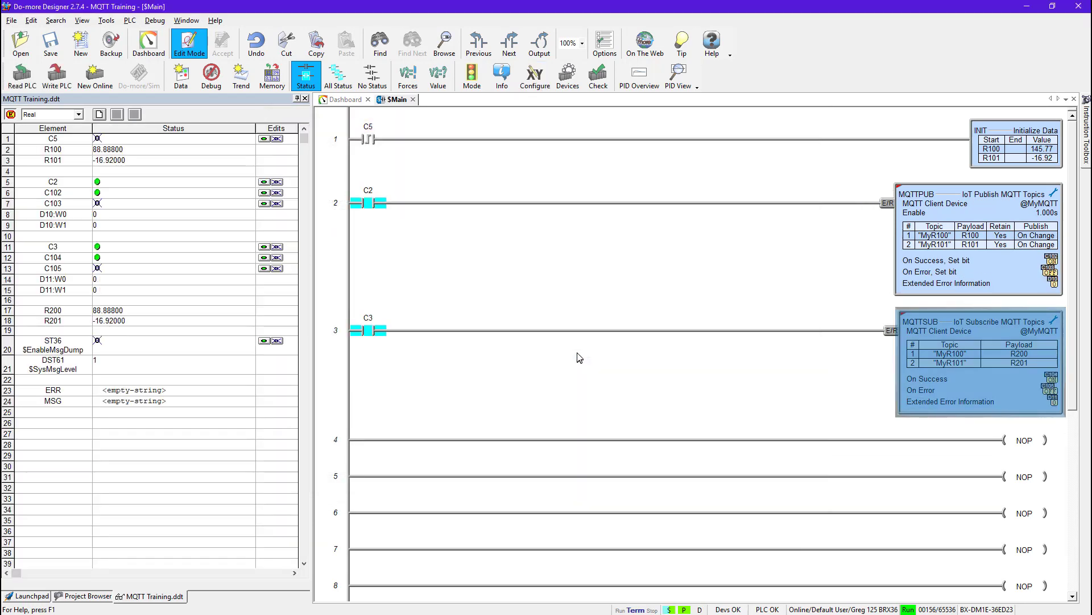
- Write the project to the PLC, which reports a DNS address not found error
click(60, 75)
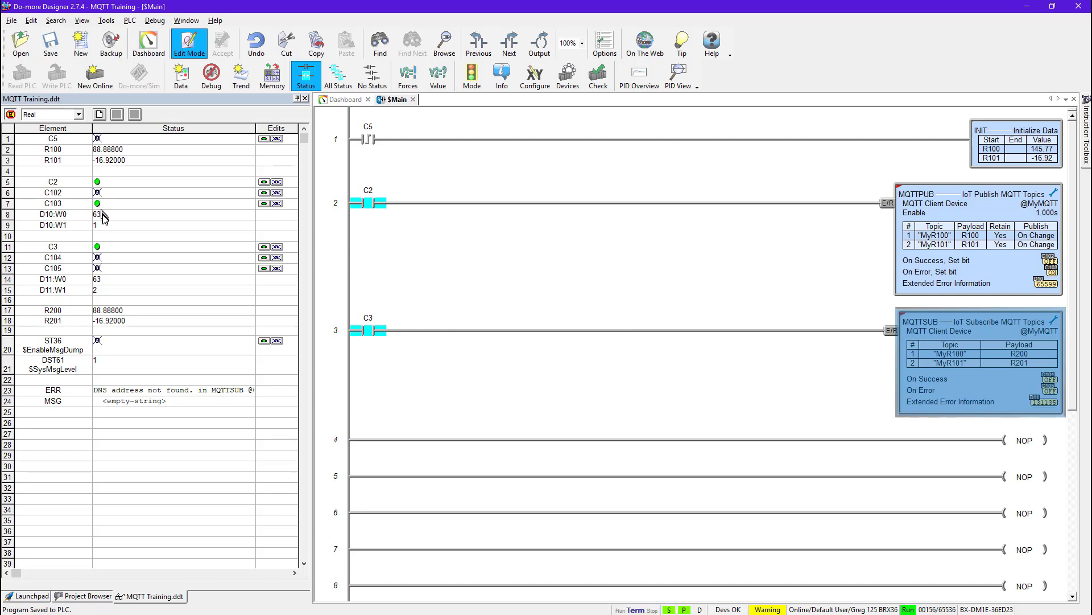
mouse_move(103, 221)
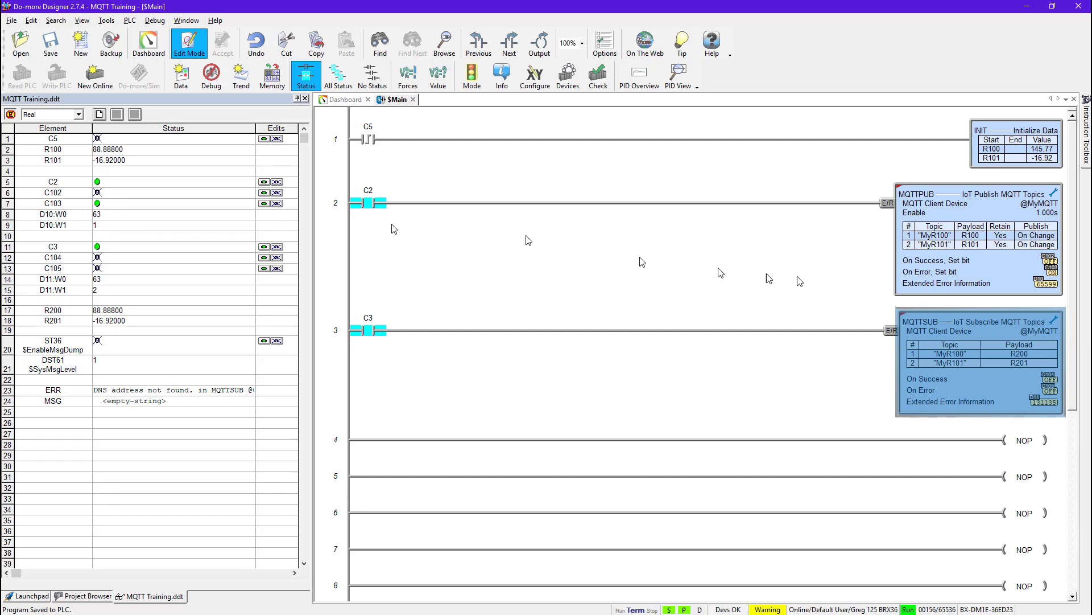
mouse_move(166, 241)
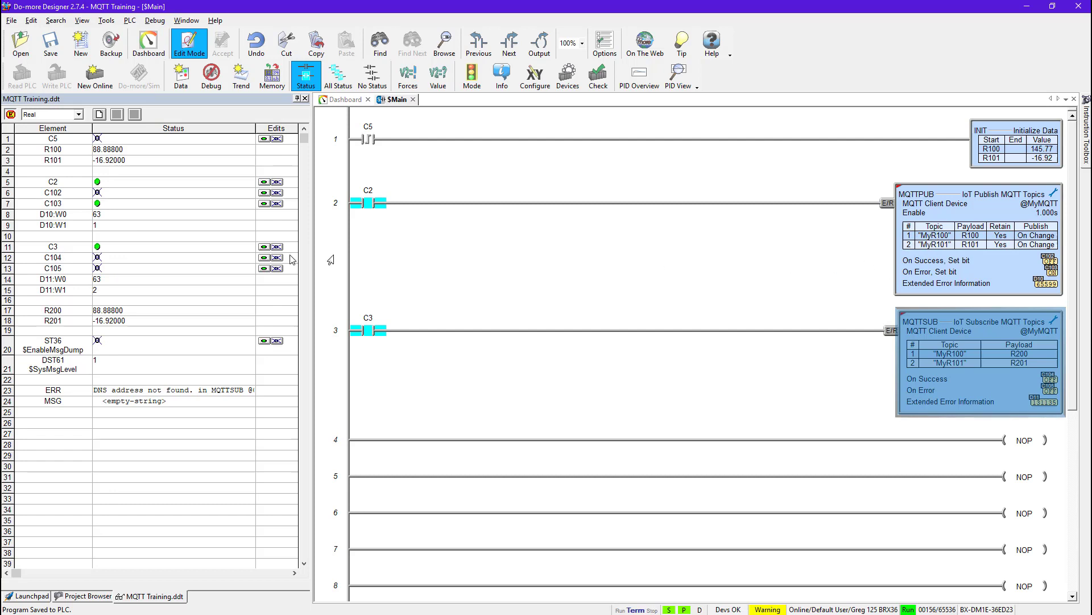
mouse_move(143, 385)
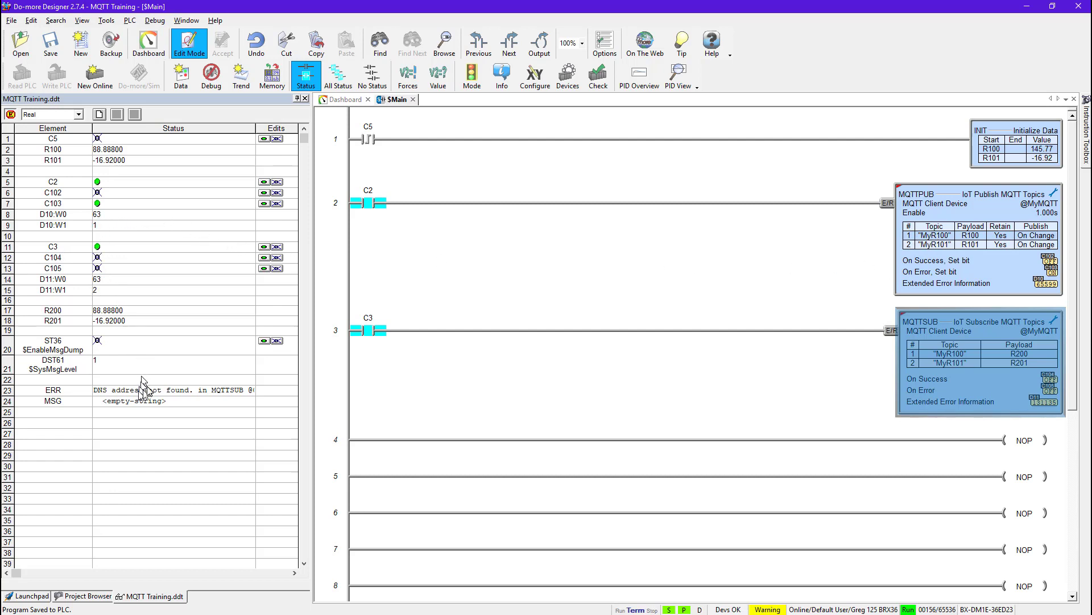
mouse_move(56, 401)
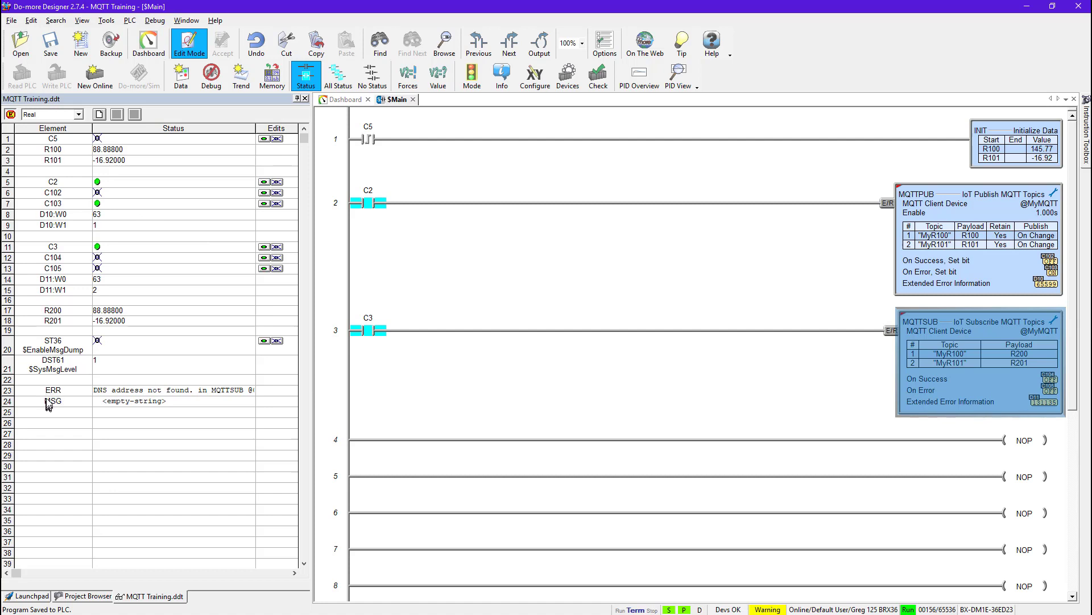
mouse_move(50, 411)
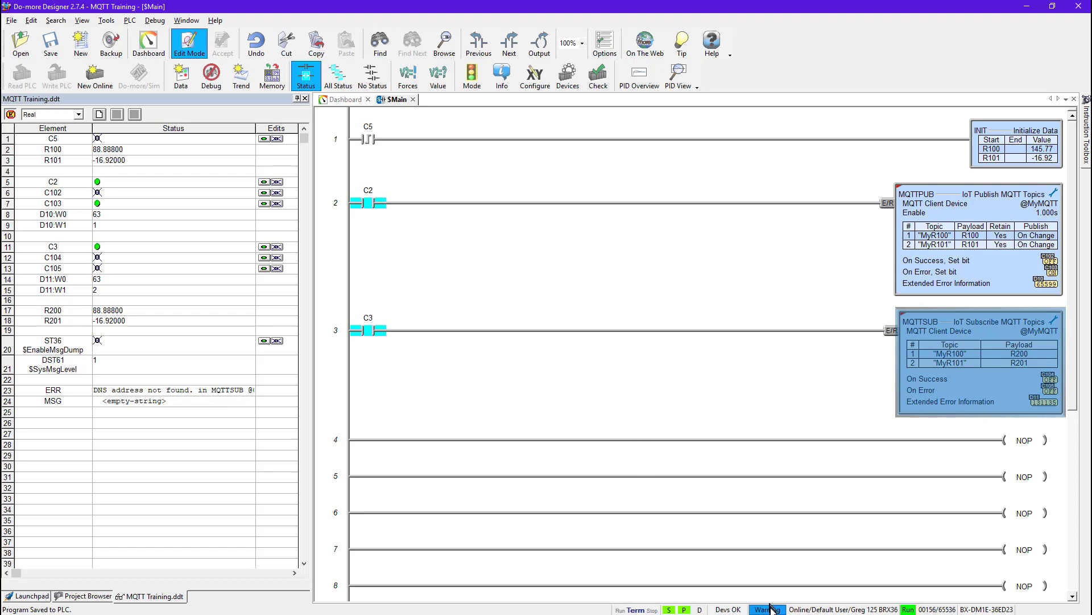
click(765, 610)
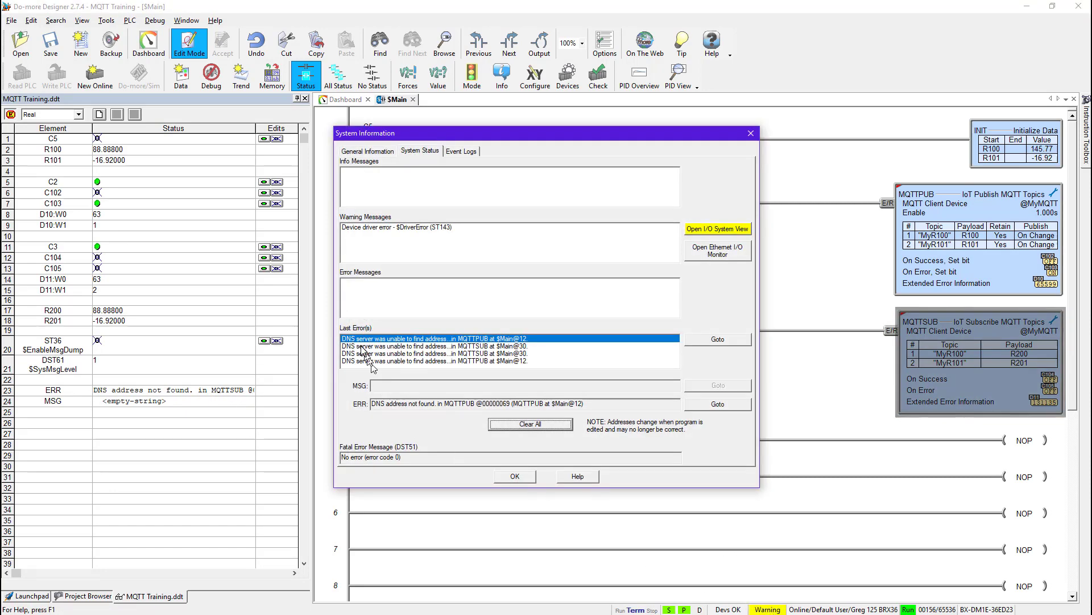
mouse_move(394, 346)
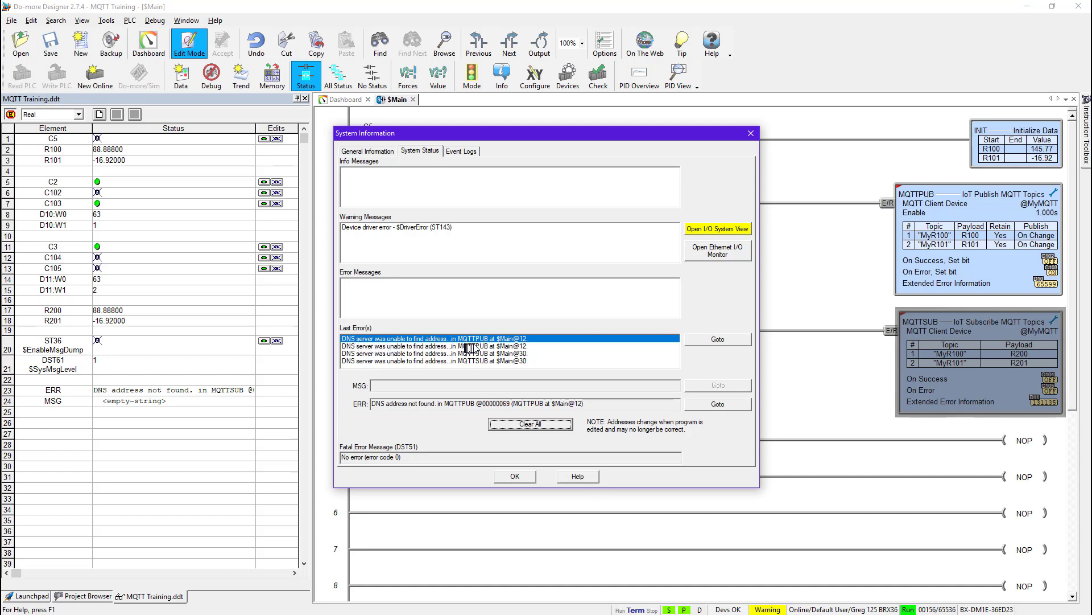
click(457, 361)
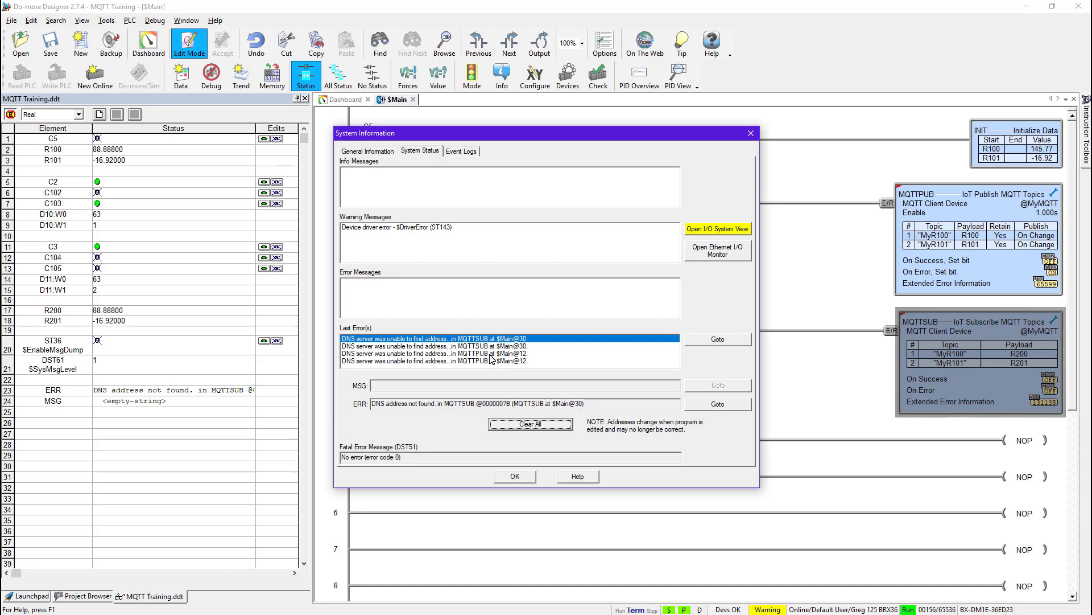
mouse_move(105, 281)
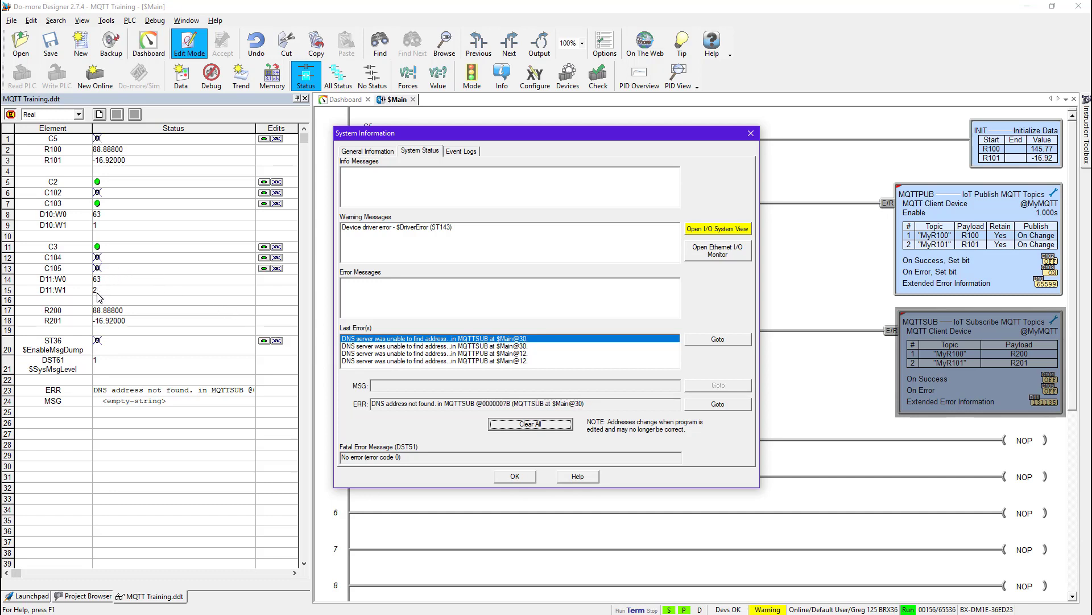
mouse_move(102, 286)
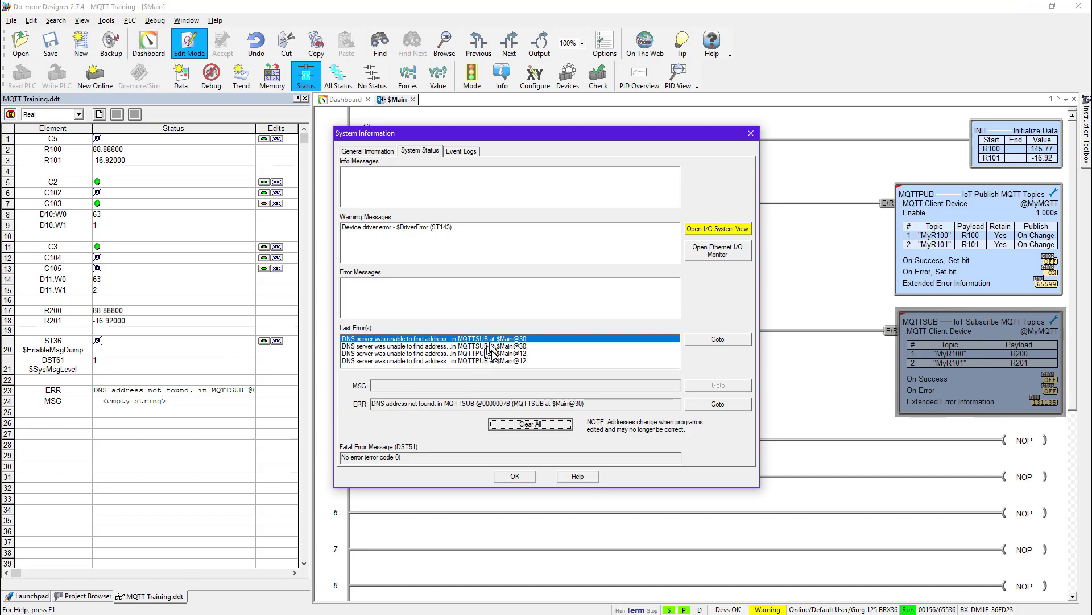
mouse_move(485, 347)
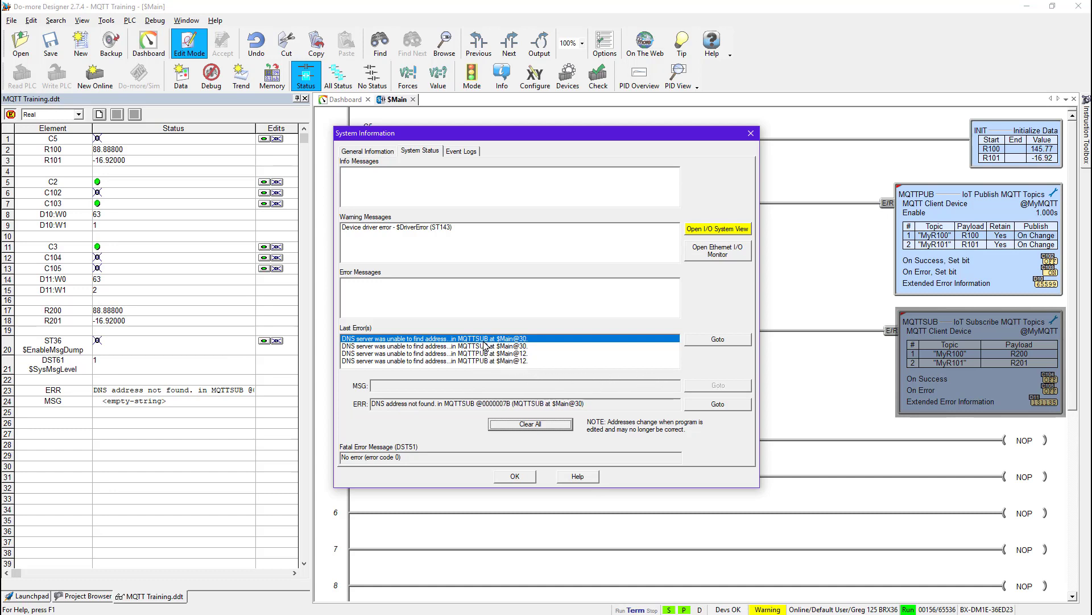
mouse_move(721, 346)
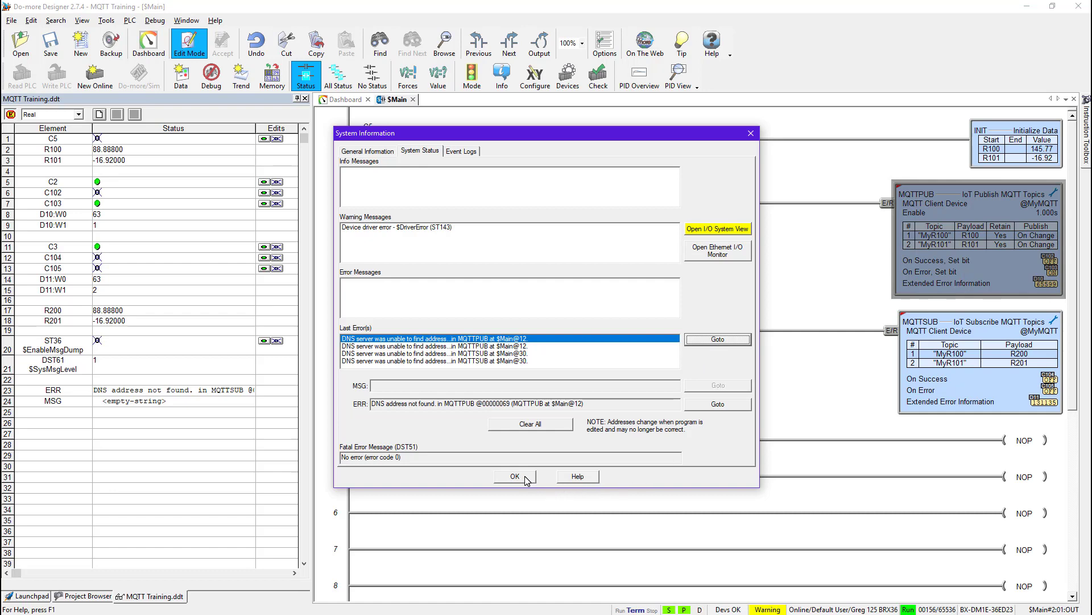
click(514, 476)
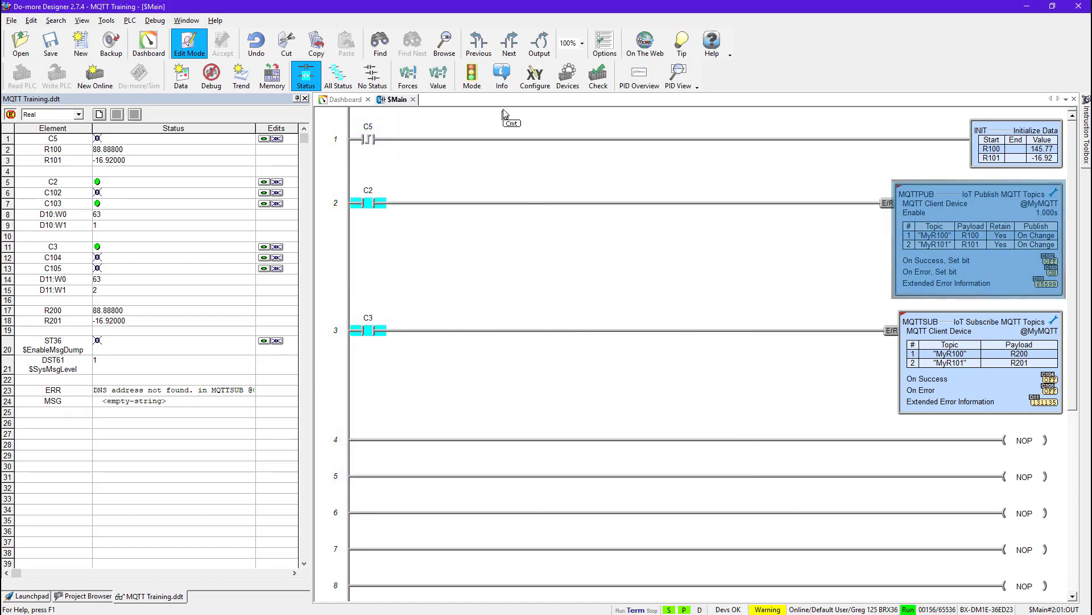
- Reapply the MyMQTT client settings for broker.hivemq.com port 1883 and accept the system configuration
click(535, 76)
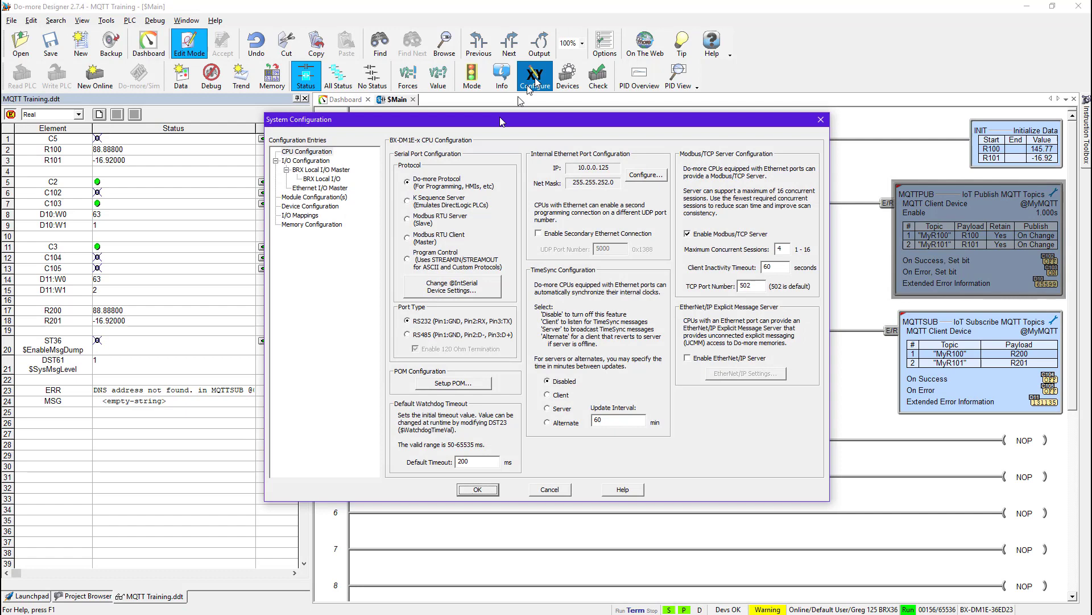
click(310, 206)
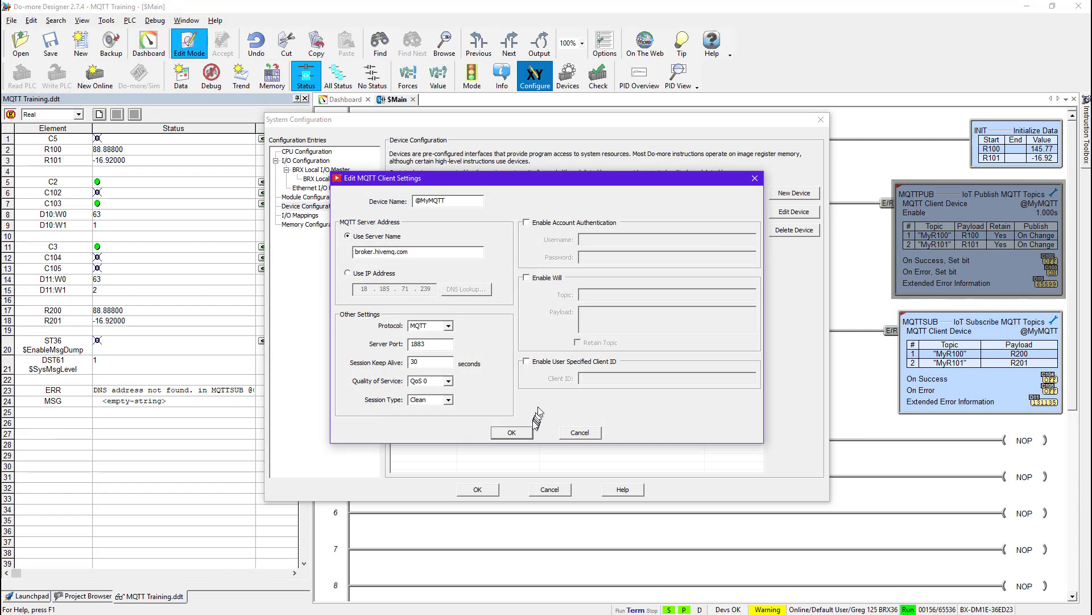
click(512, 433)
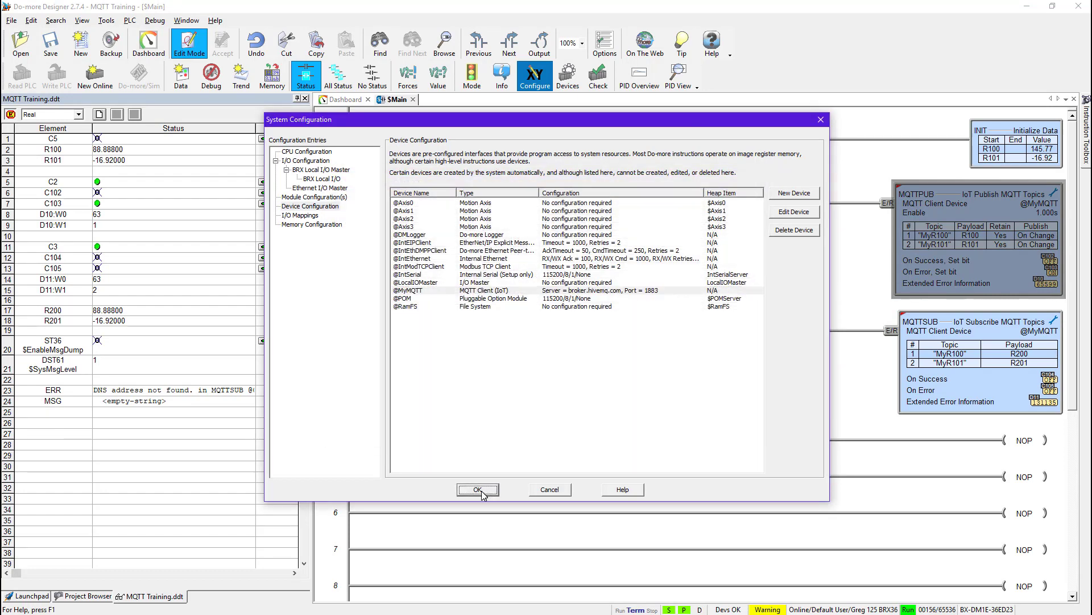
click(478, 489)
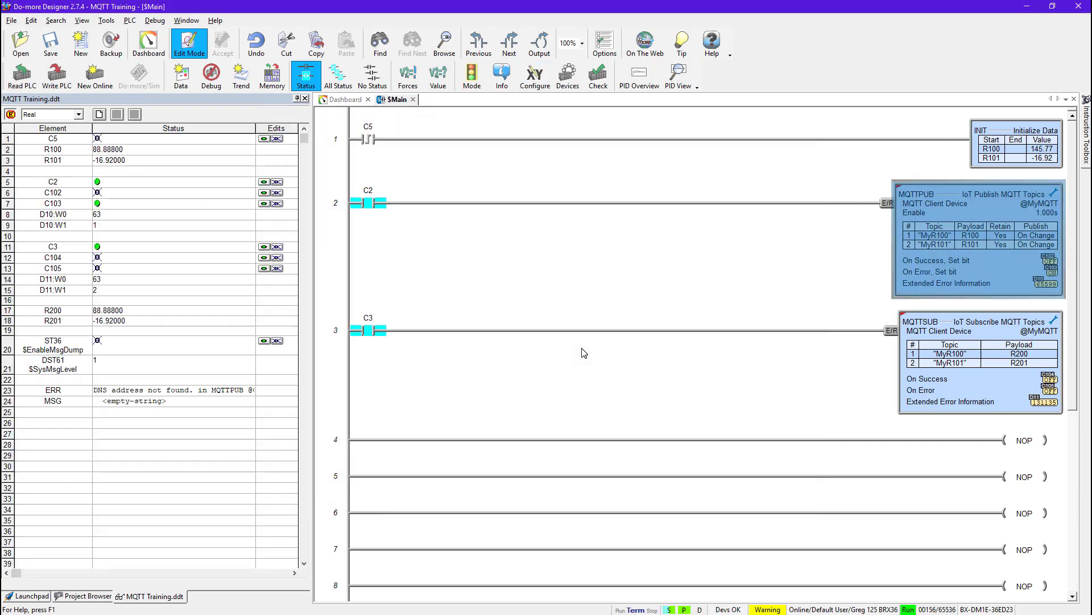
- Start the Write PLC download, bringing up the Download Project to PLC dialog
click(57, 74)
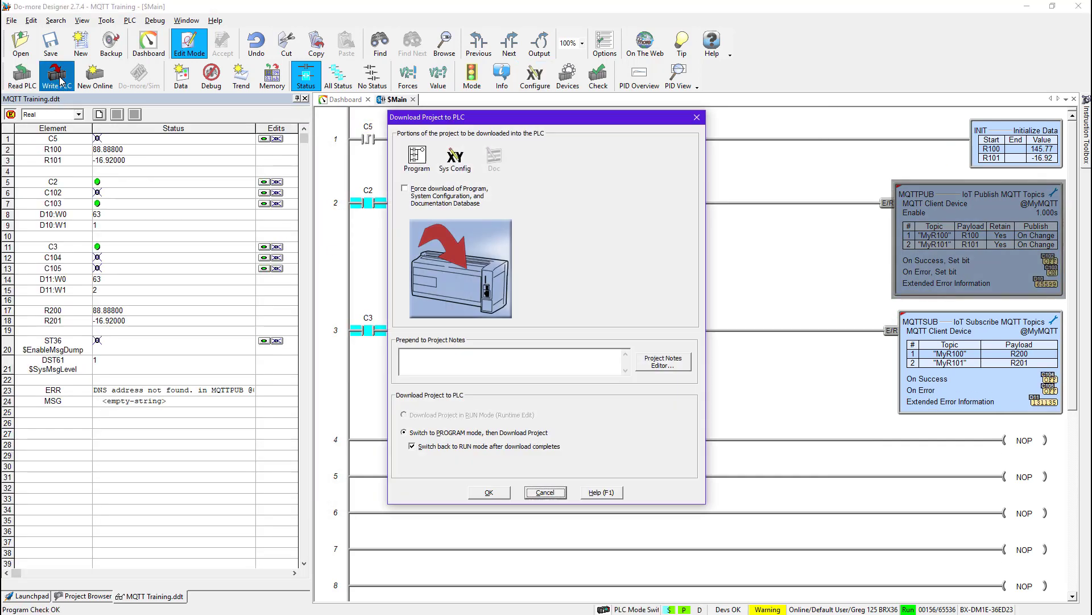
- Confirm the download clearing the DNS error, then enter -1.7 for R101 in the Data View
click(490, 492)
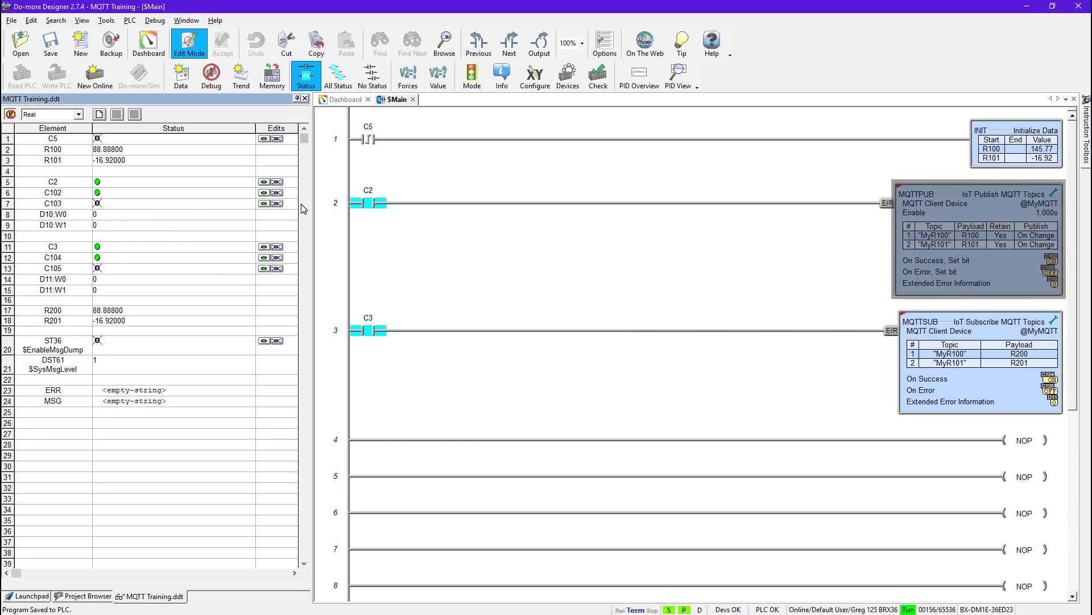
text(-1.7)
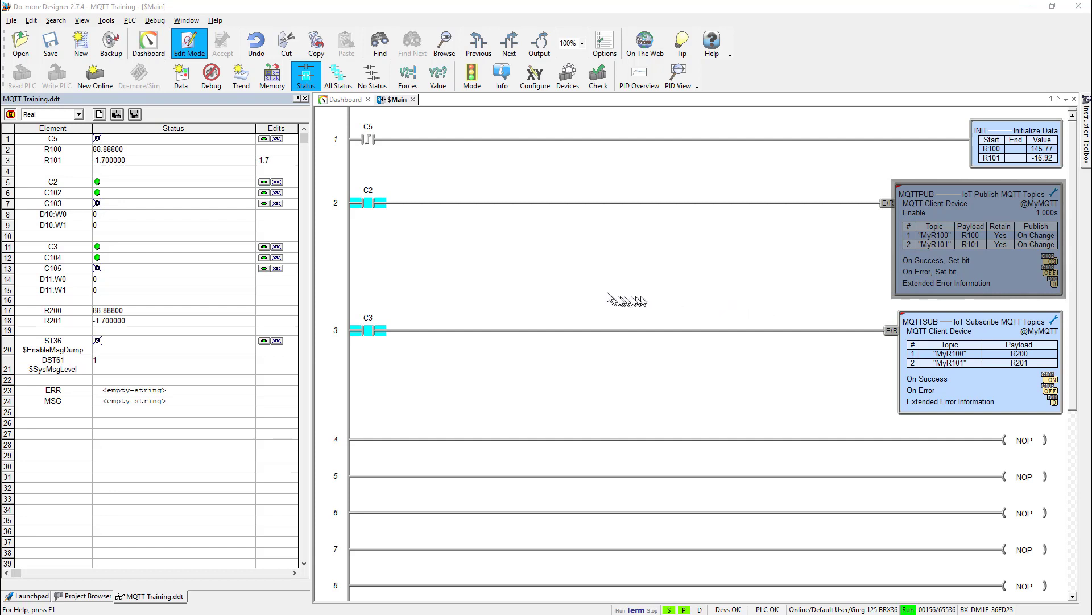
mouse_move(479, 268)
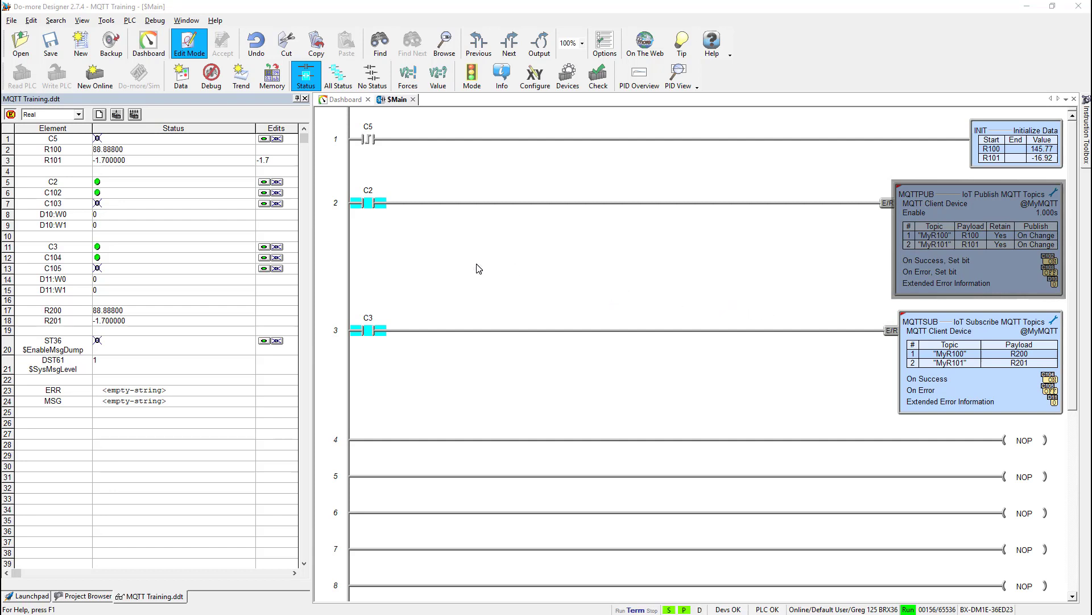
mouse_move(566, 146)
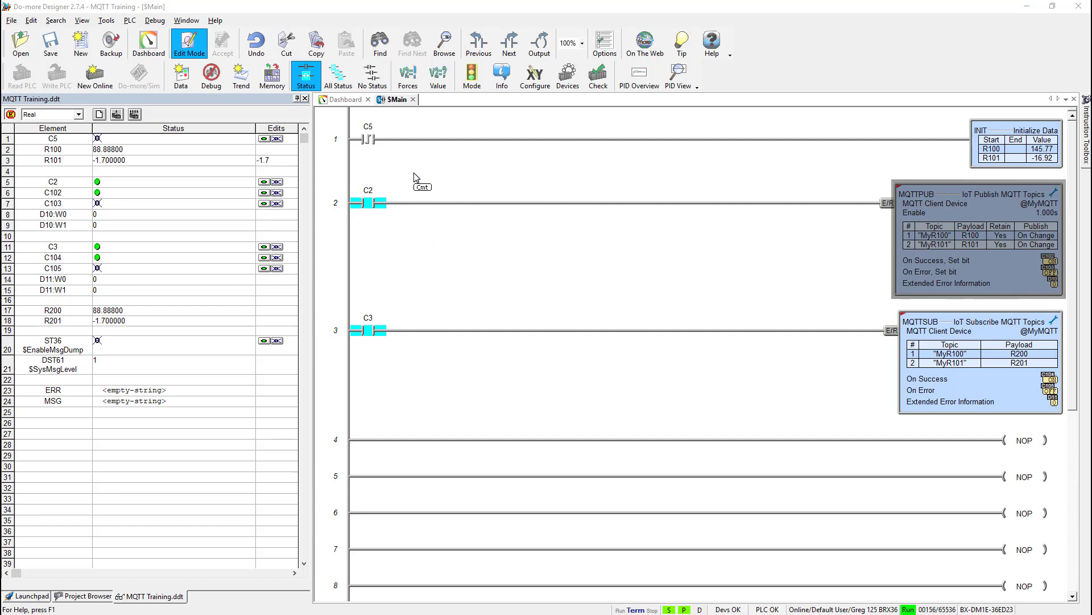
mouse_move(397, 180)
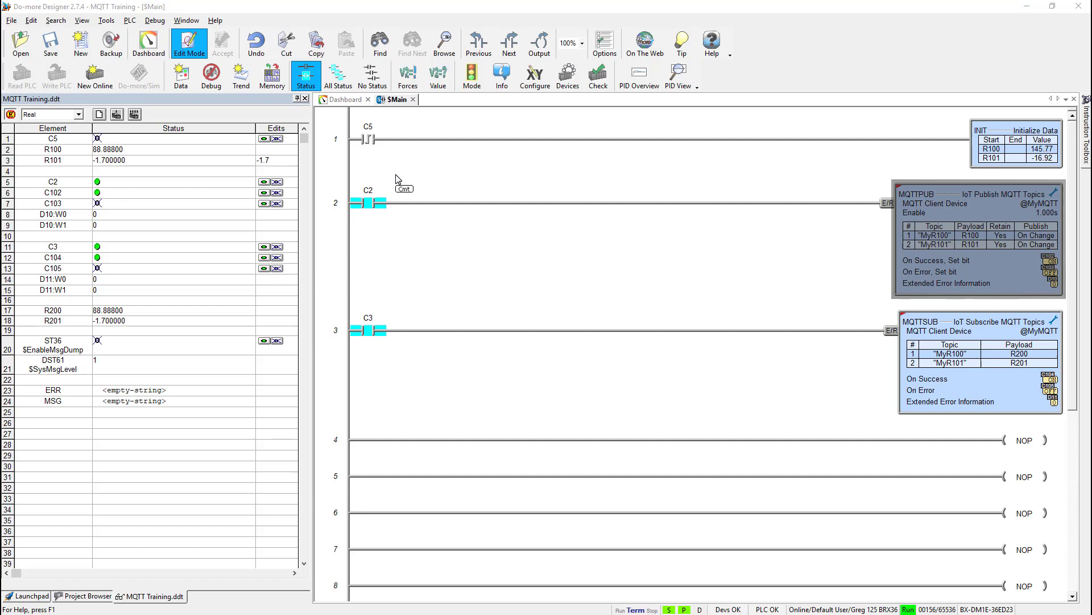
mouse_move(396, 175)
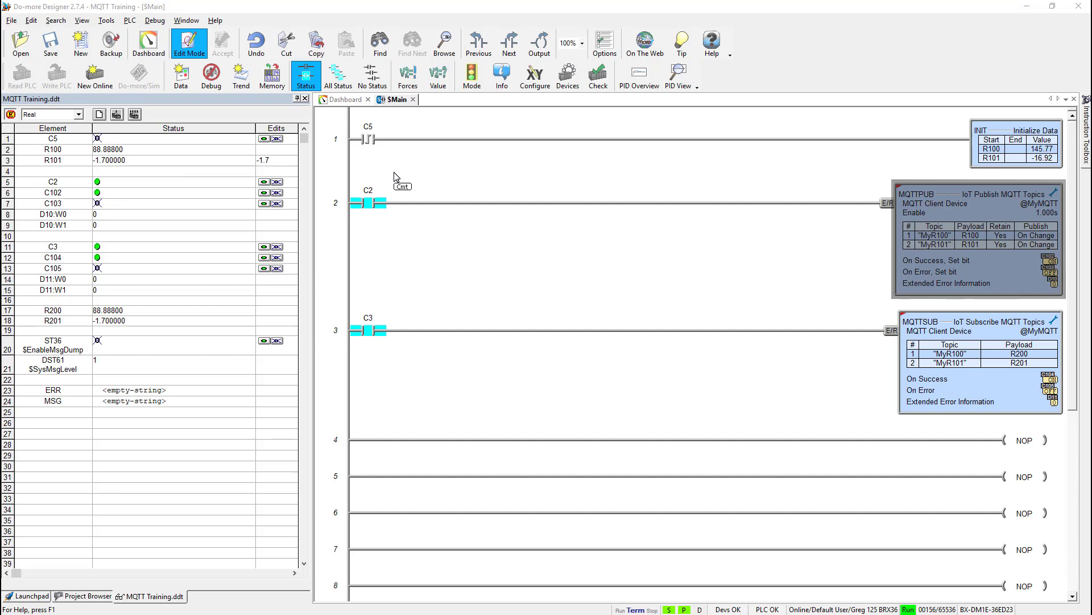
mouse_move(195, 307)
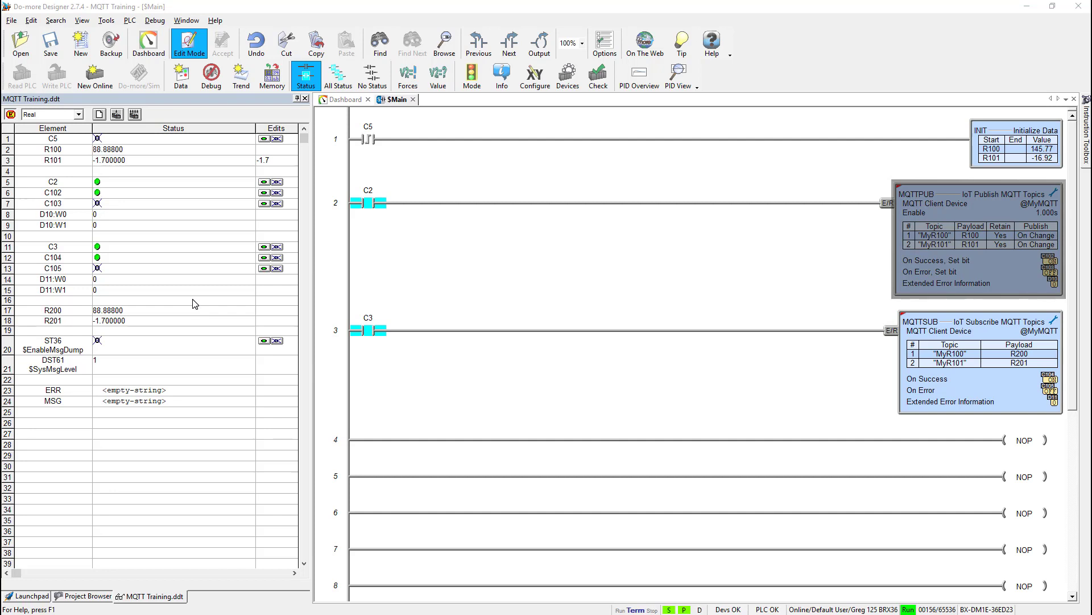
mouse_move(58, 362)
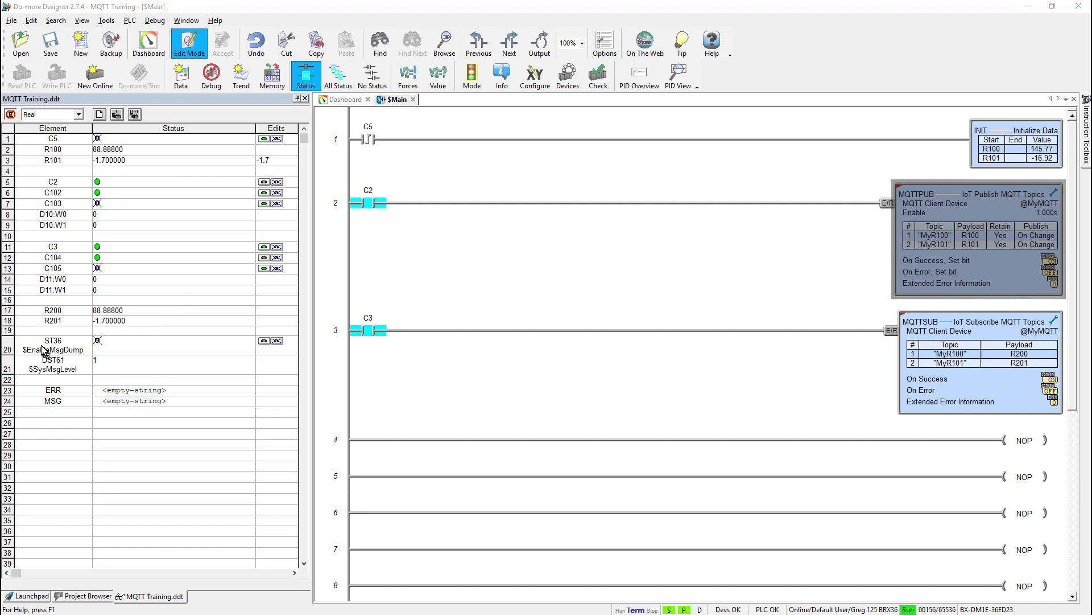
mouse_move(60, 351)
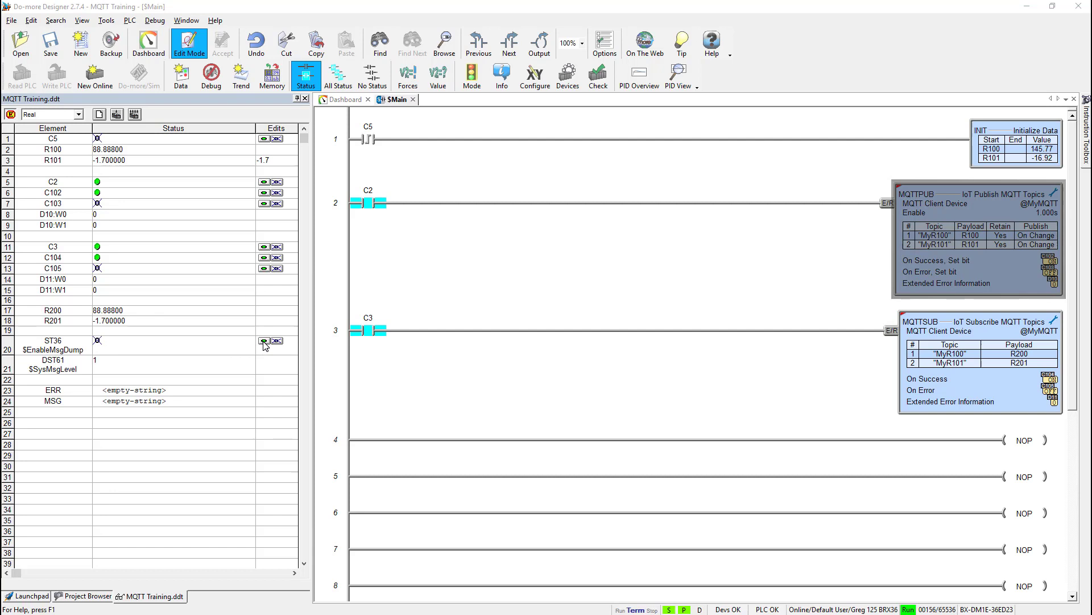
mouse_move(48, 372)
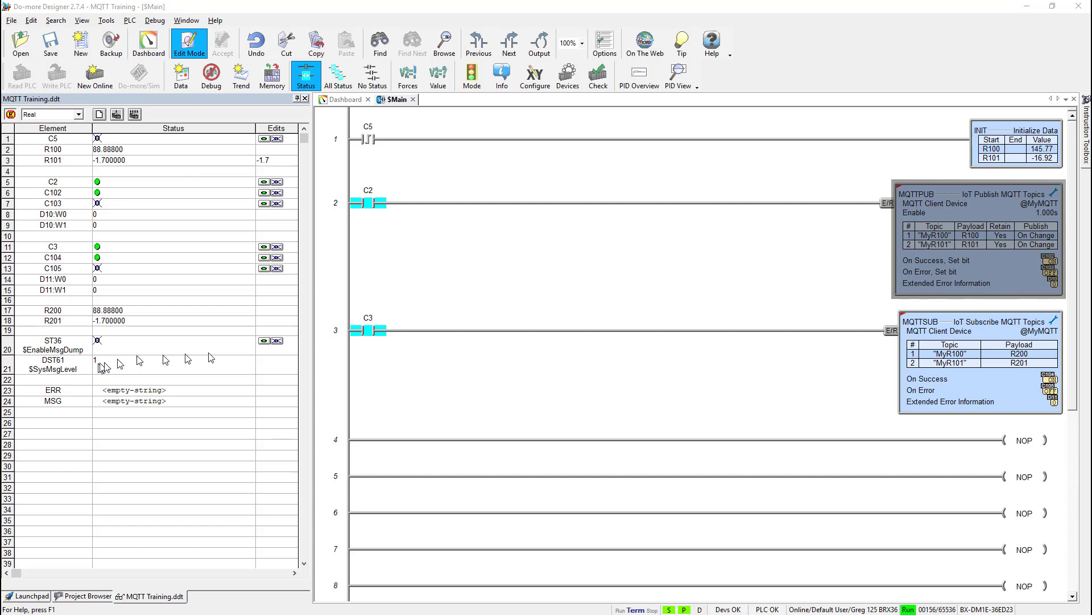
mouse_move(105, 363)
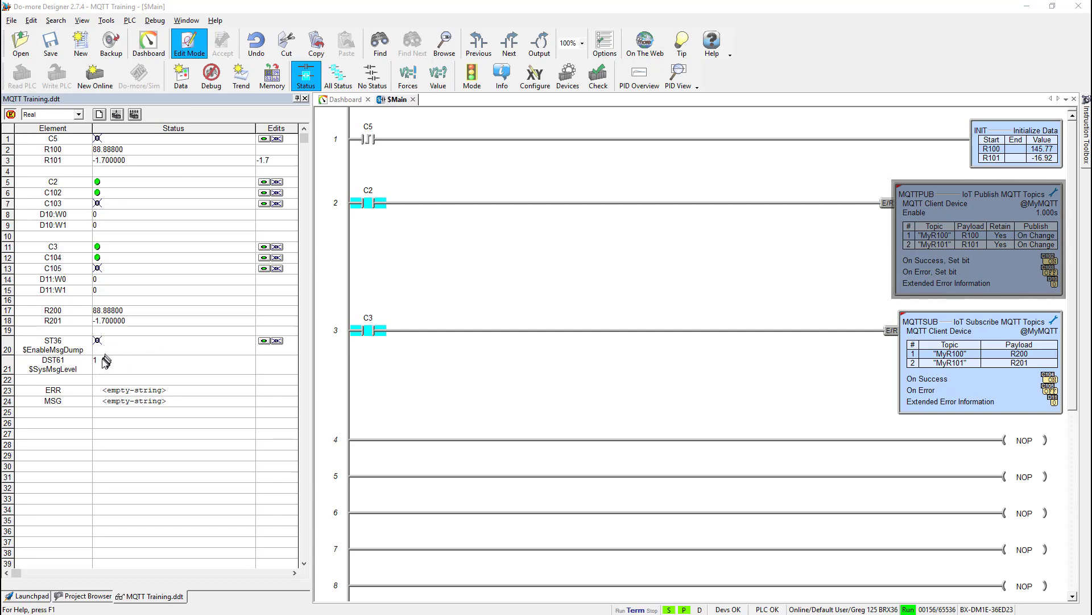
mouse_move(96, 371)
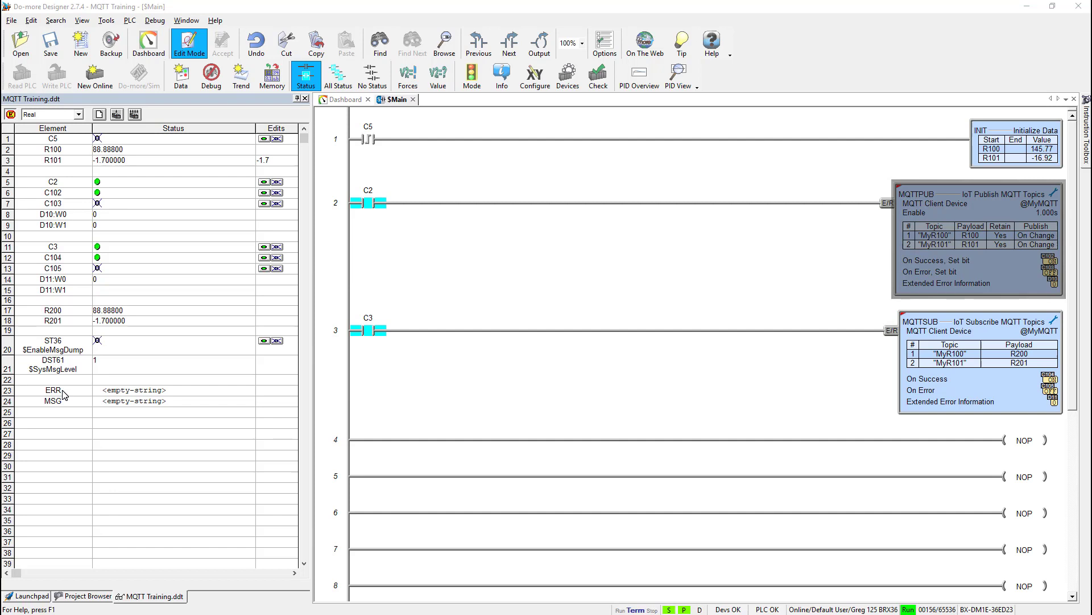
mouse_move(102, 371)
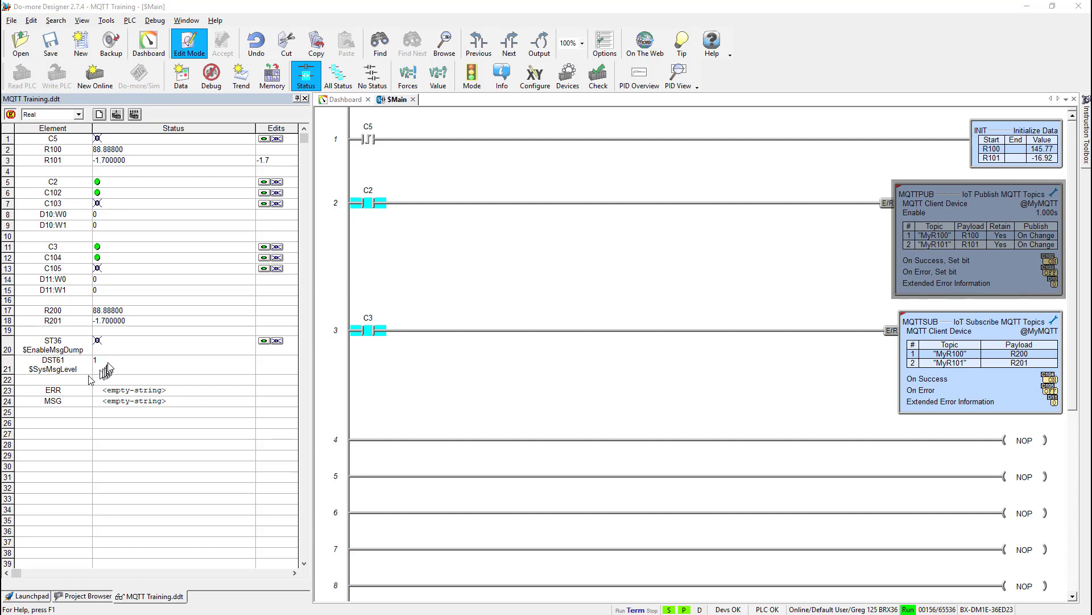
mouse_move(98, 367)
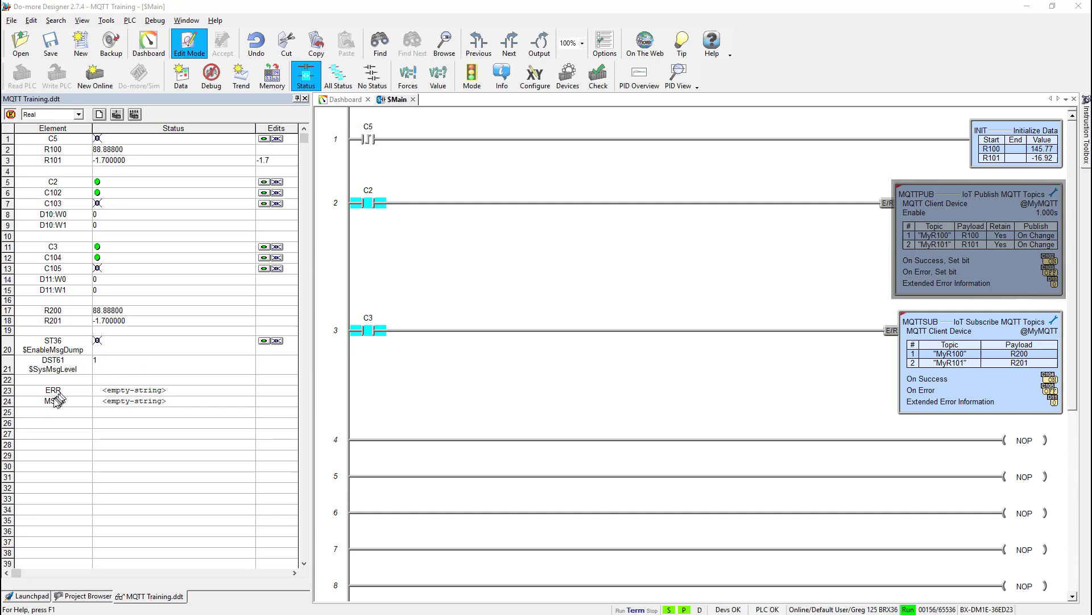
mouse_move(74, 404)
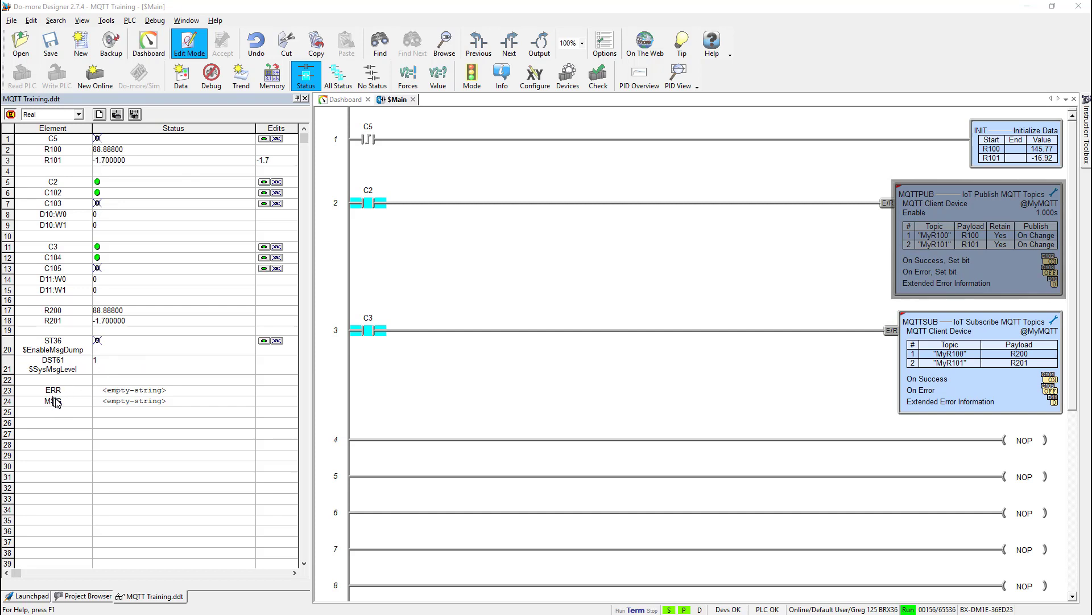
mouse_move(100, 367)
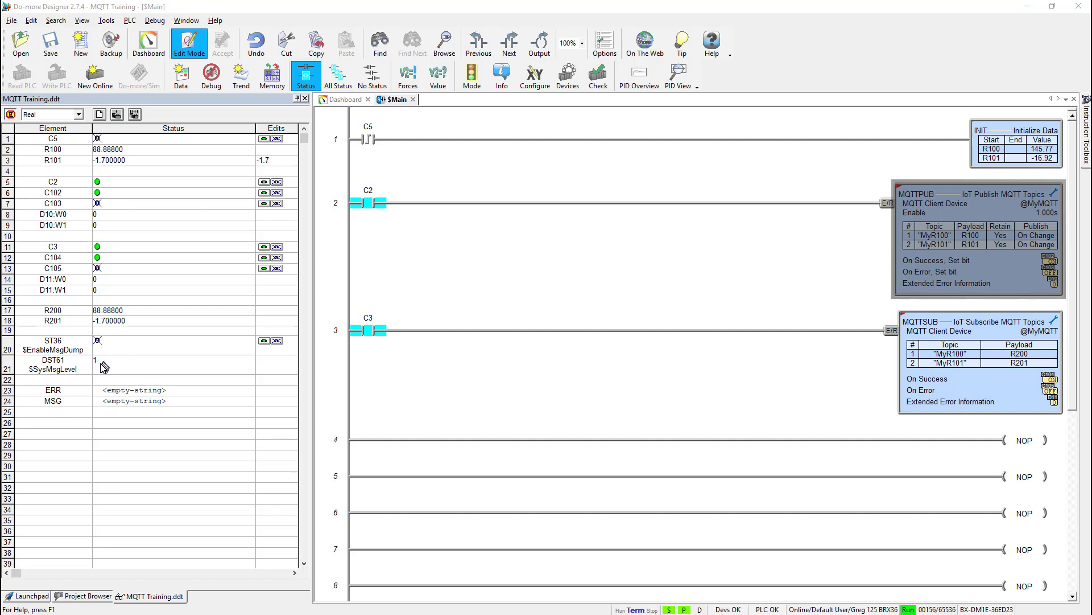
mouse_move(154, 375)
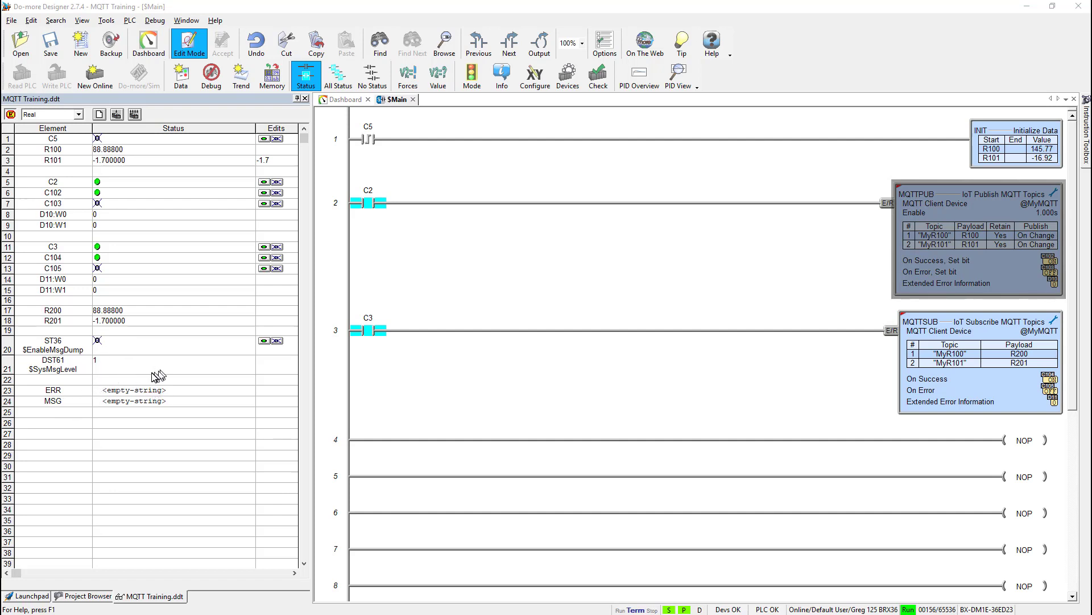
mouse_move(170, 357)
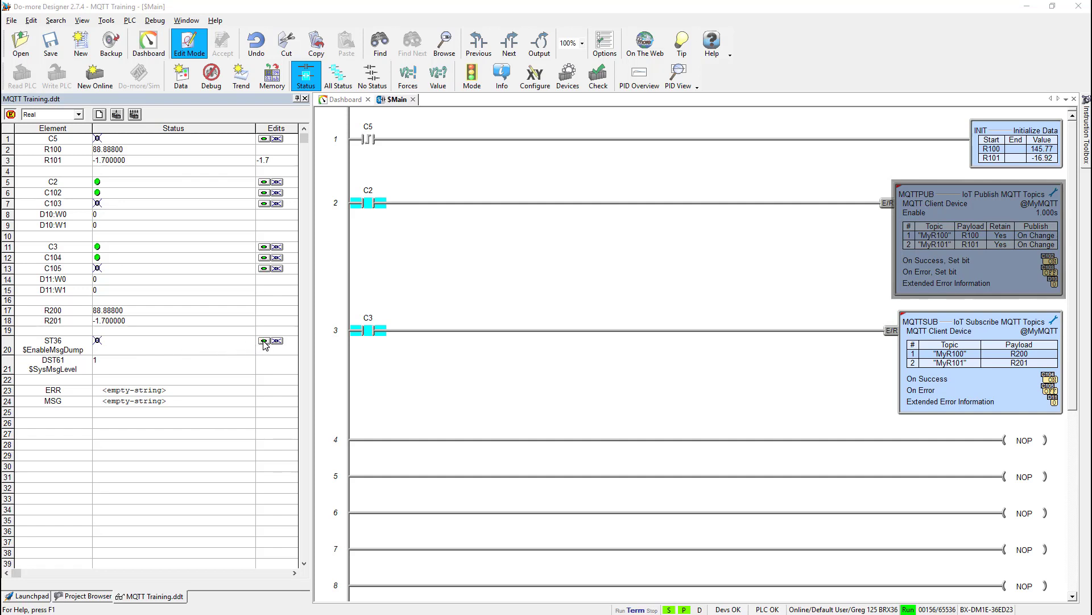
- Turn on message dump bit ST36 and switch to the Launchpad
click(264, 341)
text(2)
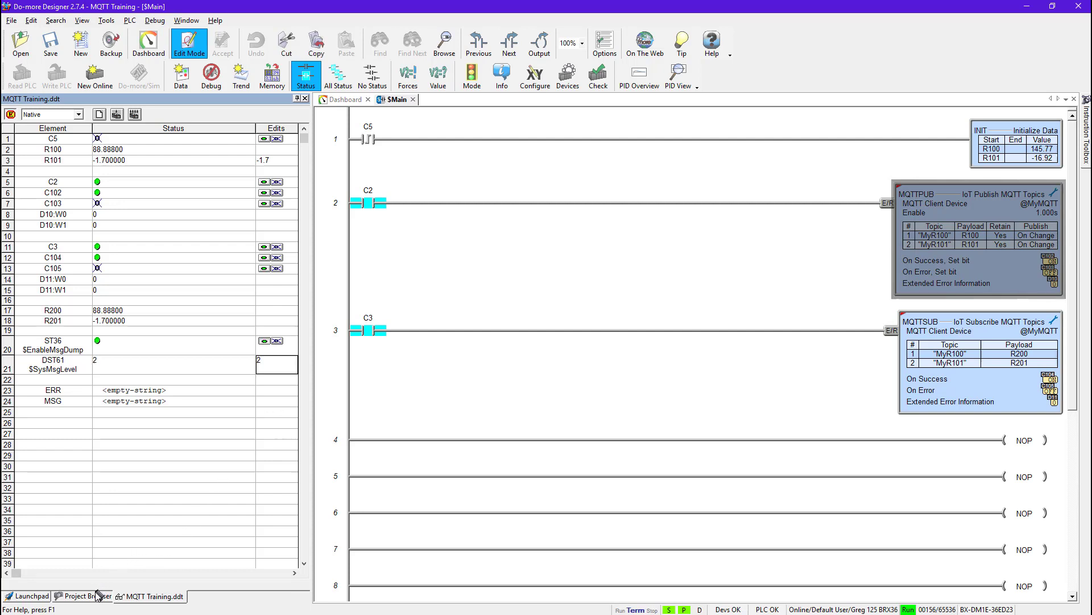
click(27, 596)
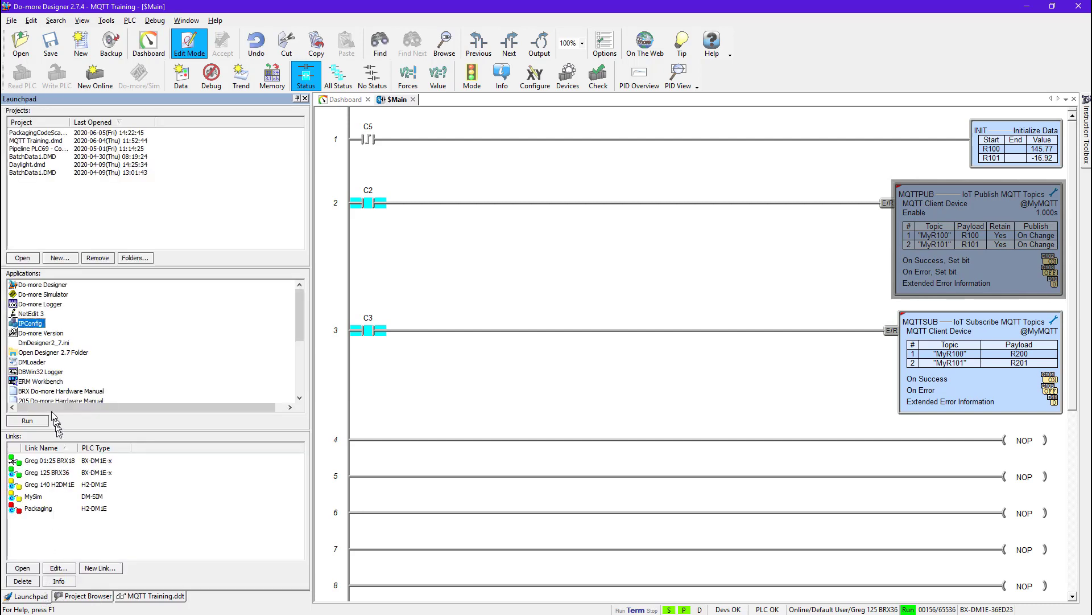
mouse_move(45, 345)
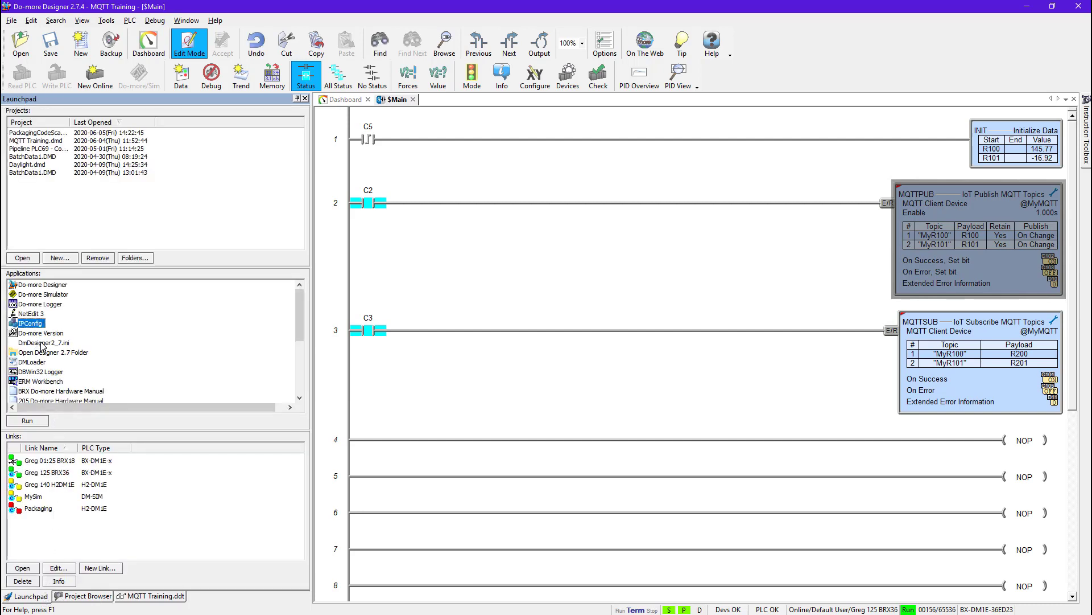
- Launch Do-more Logger from the Launchpad to capture PINGREQ/PINGRESP from 10.0.0.125
click(40, 304)
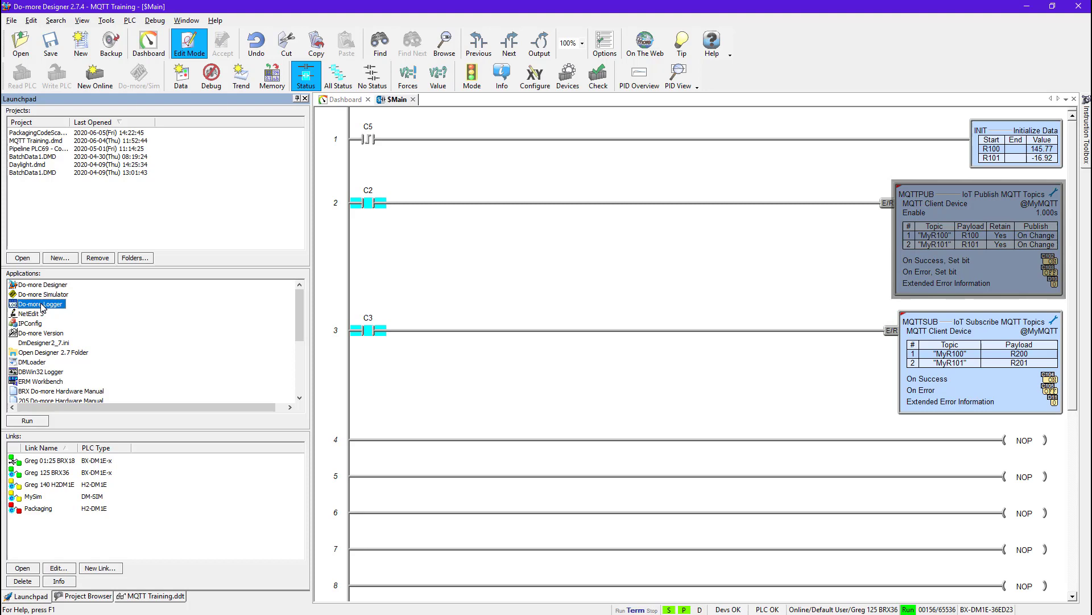
double_click(39, 304)
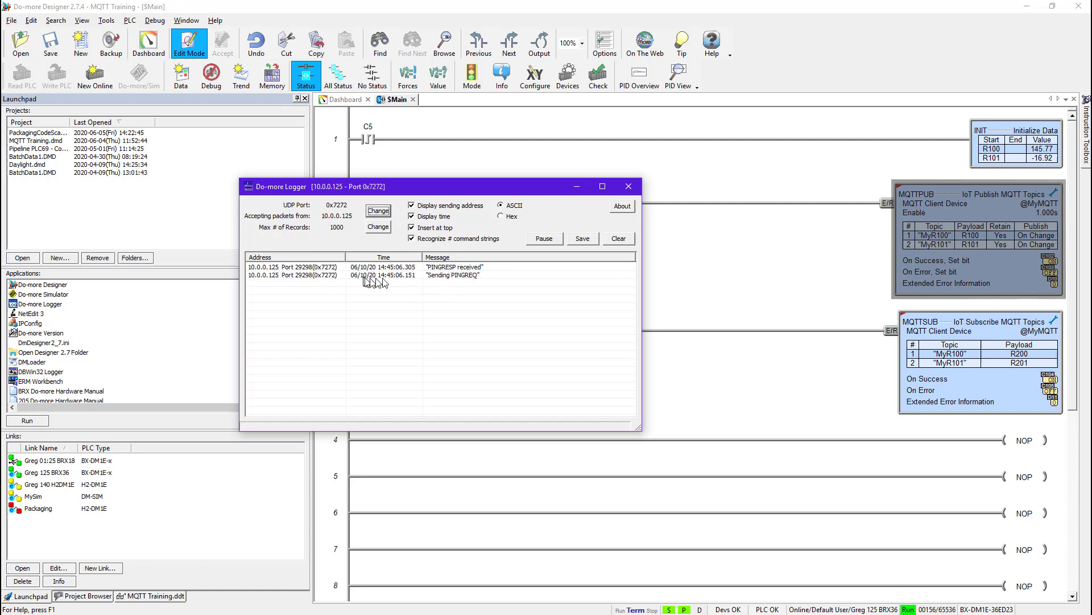
mouse_move(361, 276)
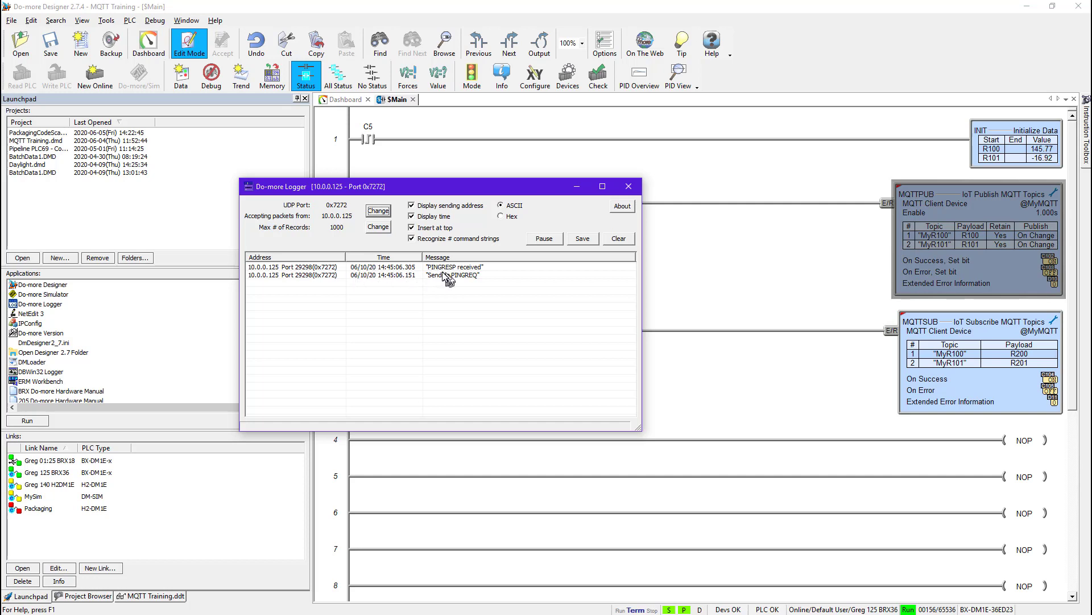
mouse_move(457, 274)
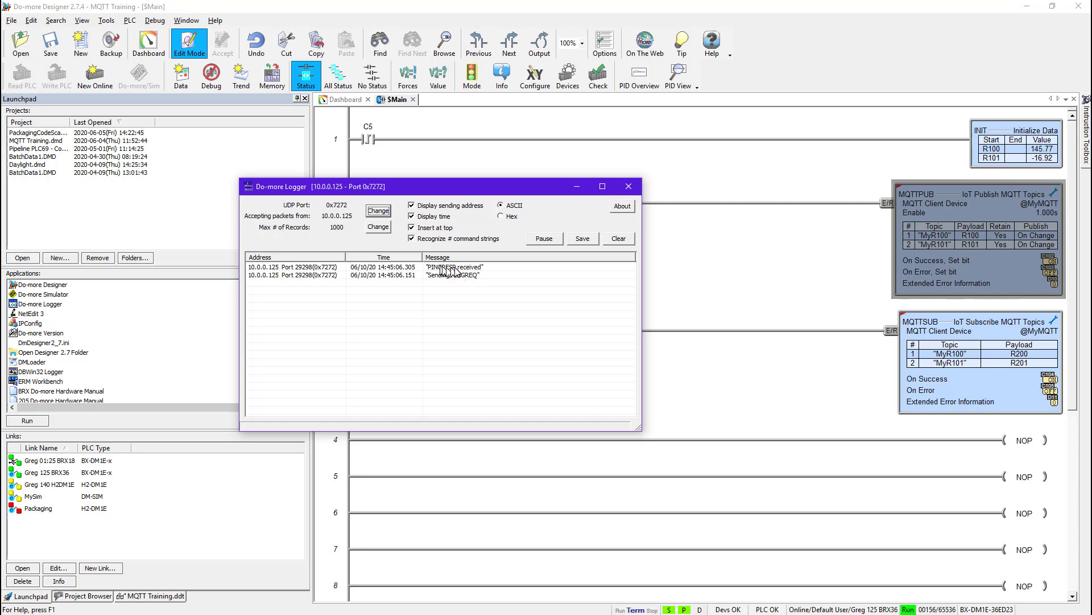
mouse_move(400, 280)
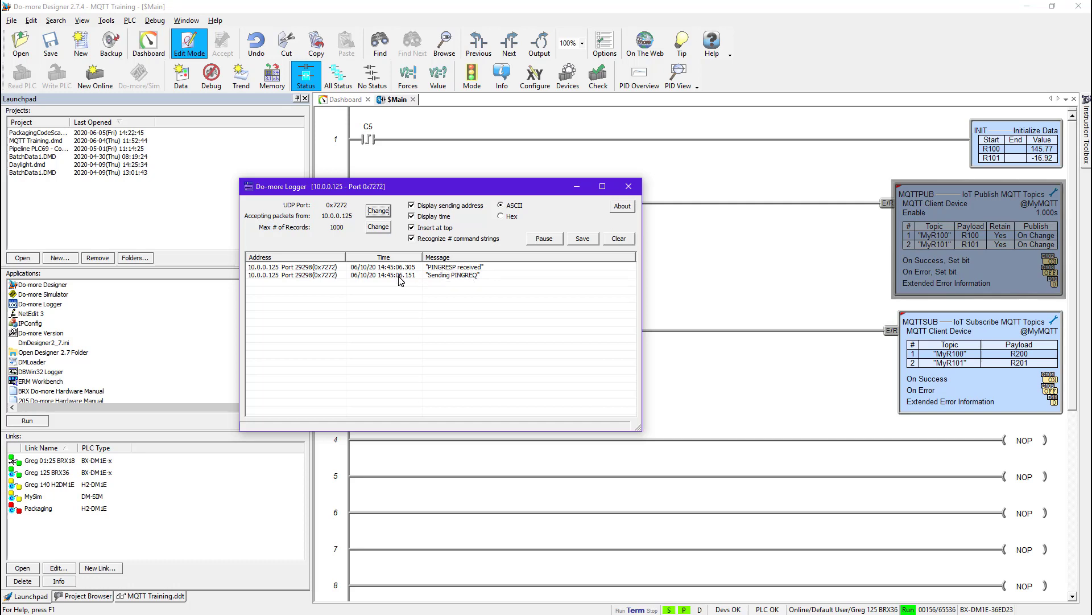
mouse_move(1038, 246)
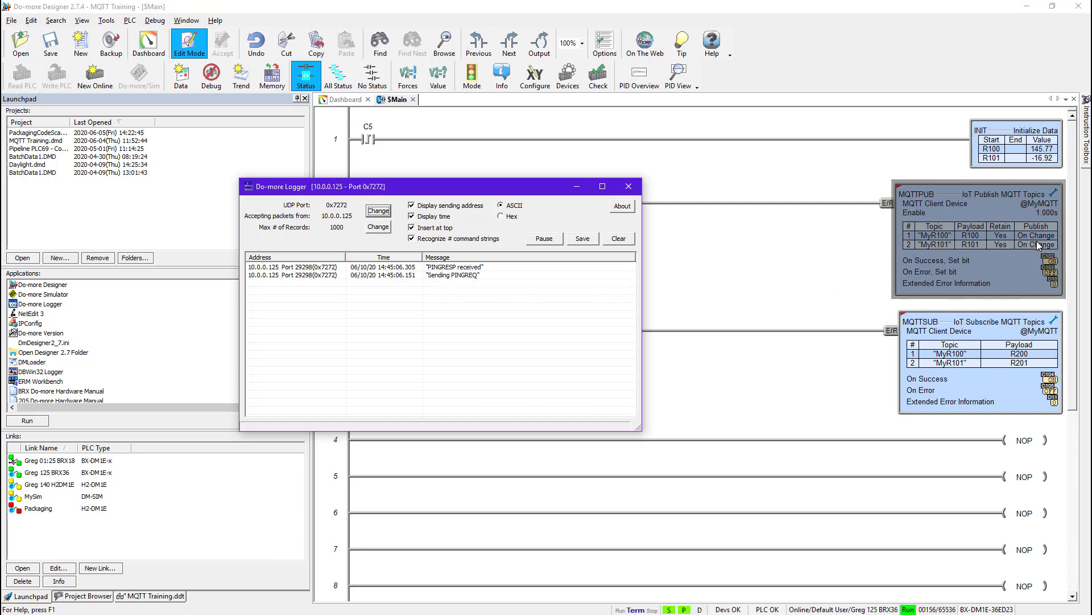
mouse_move(1034, 246)
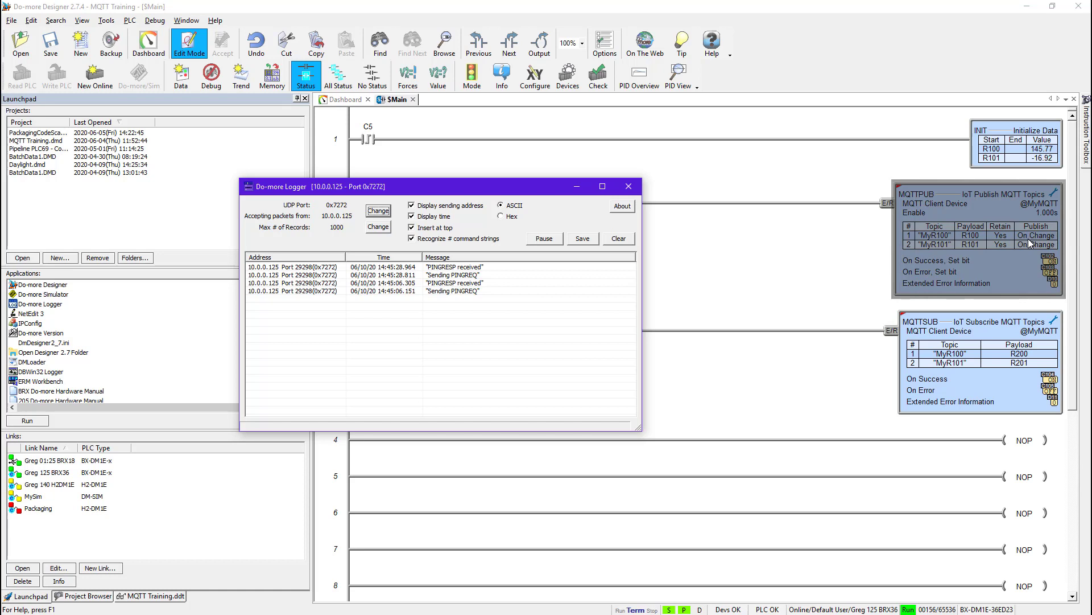
mouse_move(1017, 241)
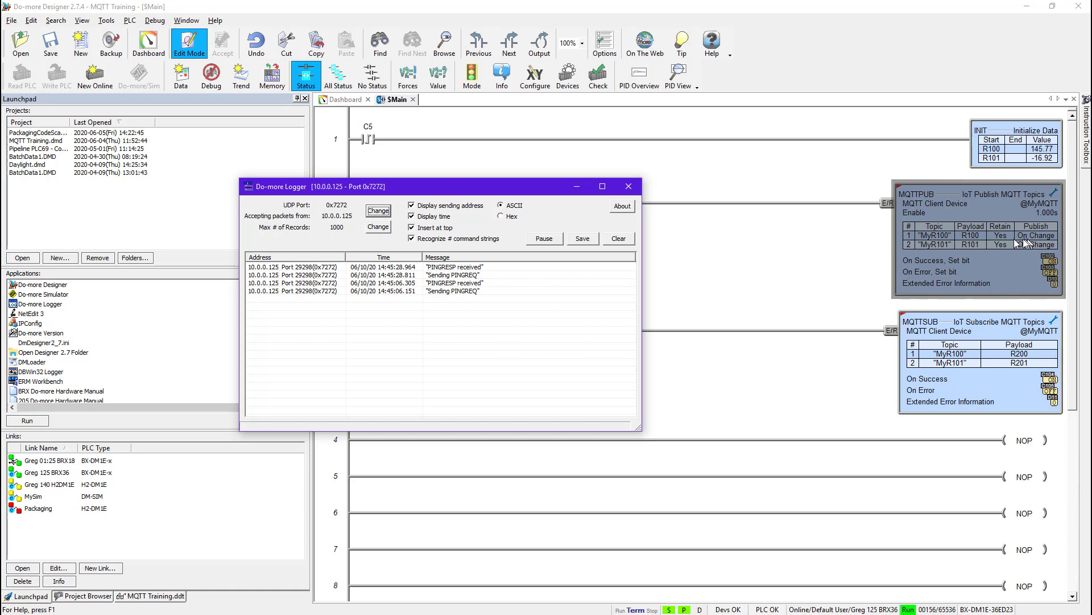
mouse_move(446, 280)
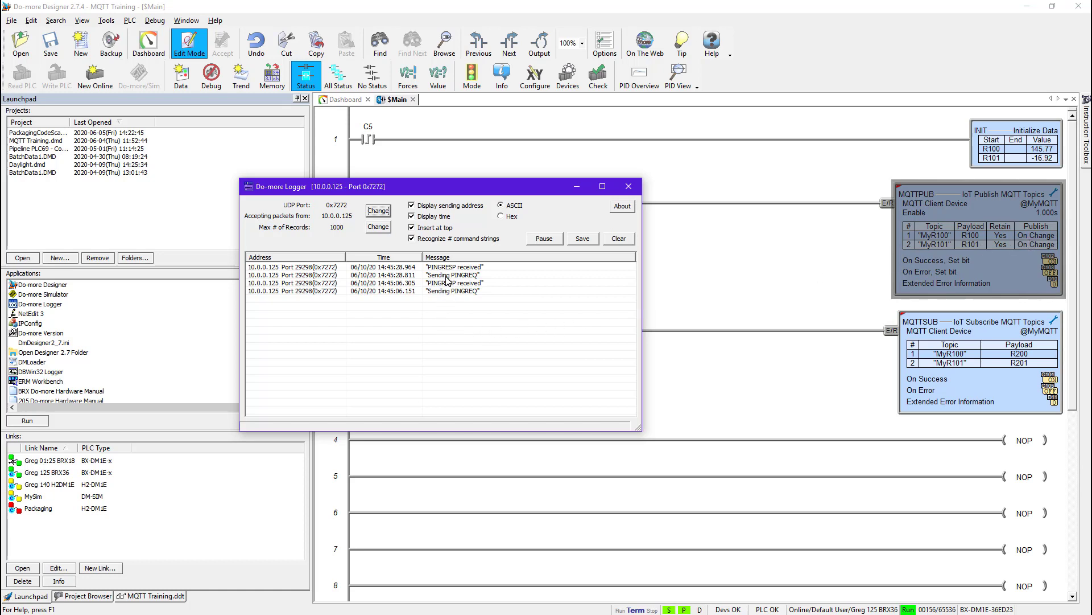
mouse_move(449, 276)
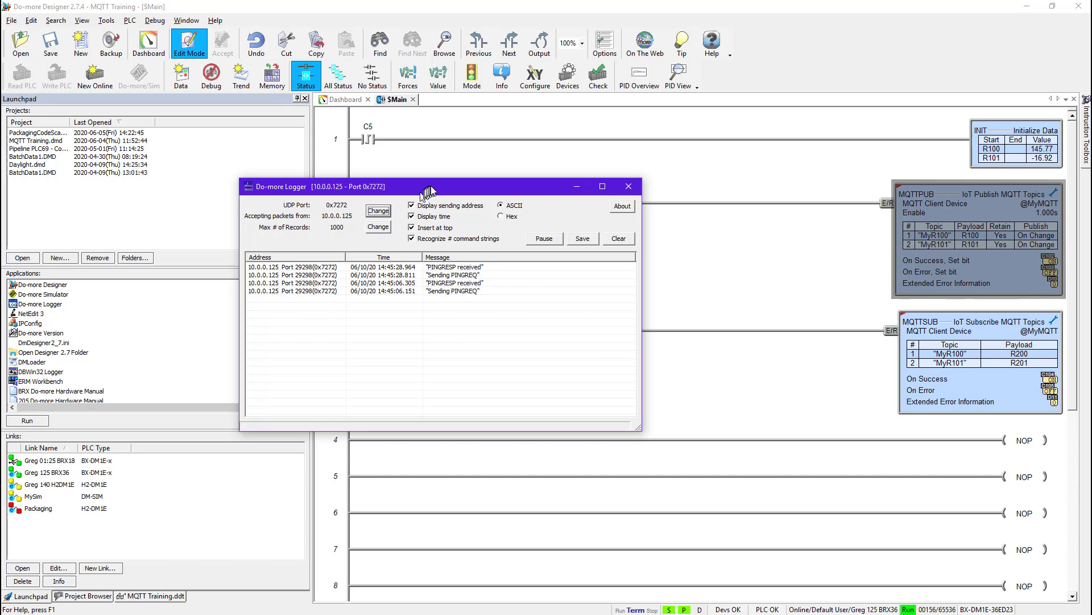
mouse_move(459, 191)
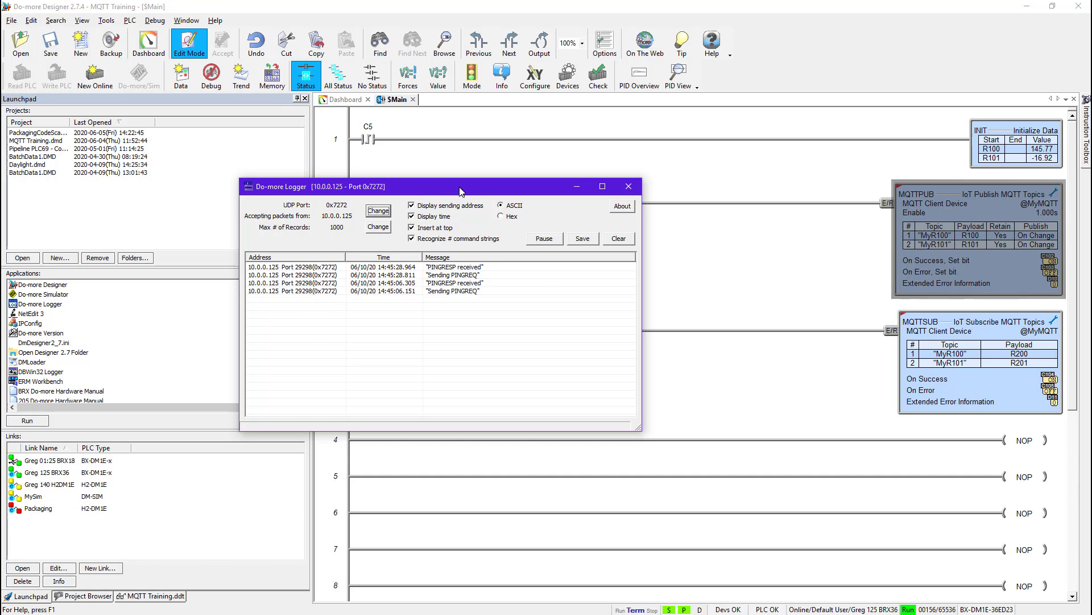
mouse_move(479, 238)
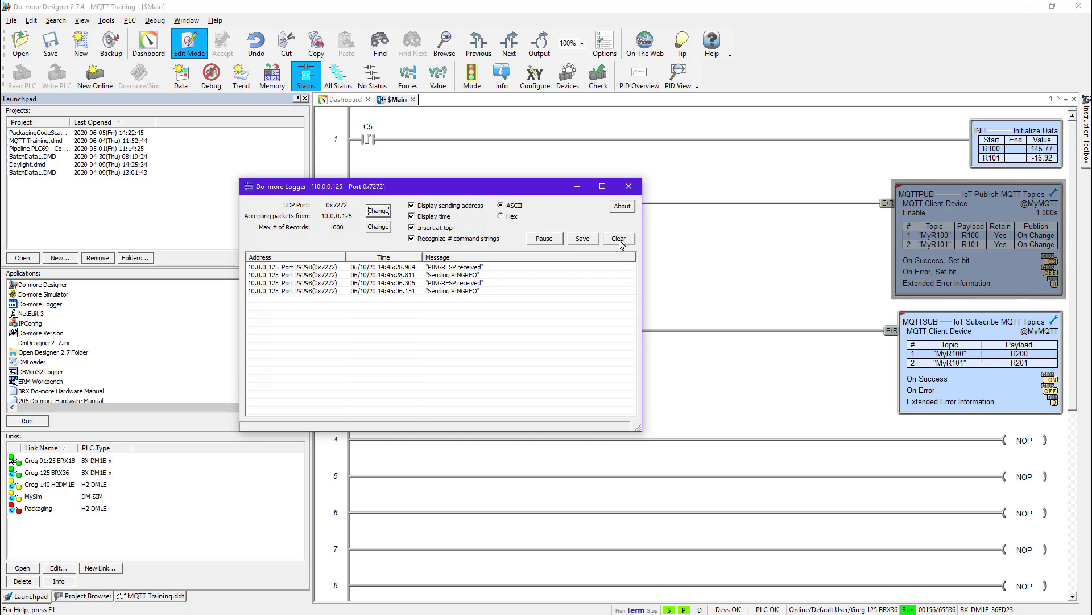
- Clear and minimize the logger, then show the MQTT Training data view
click(619, 239)
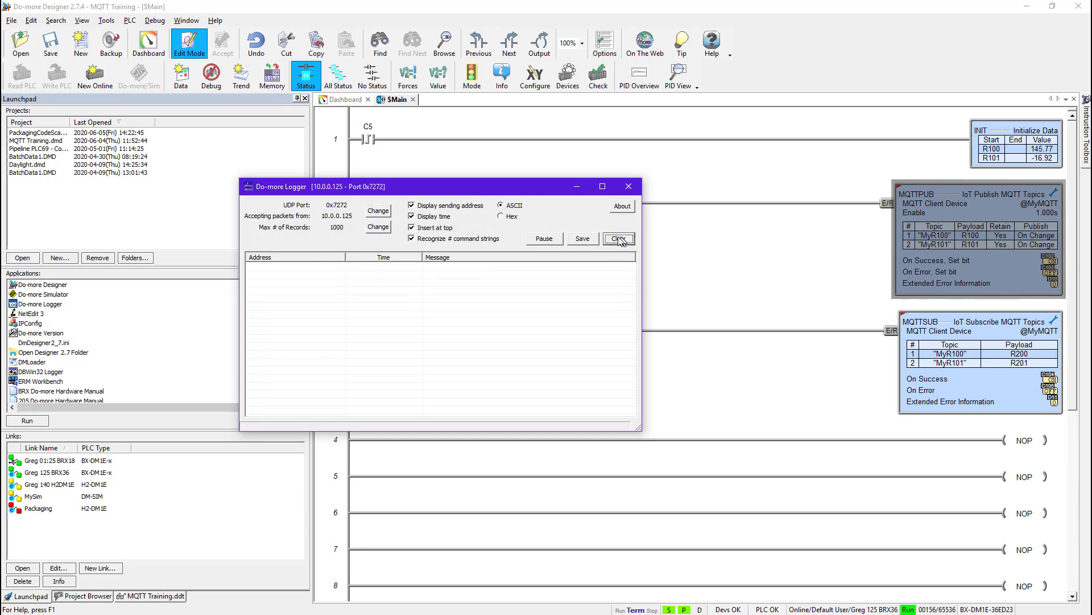
click(619, 239)
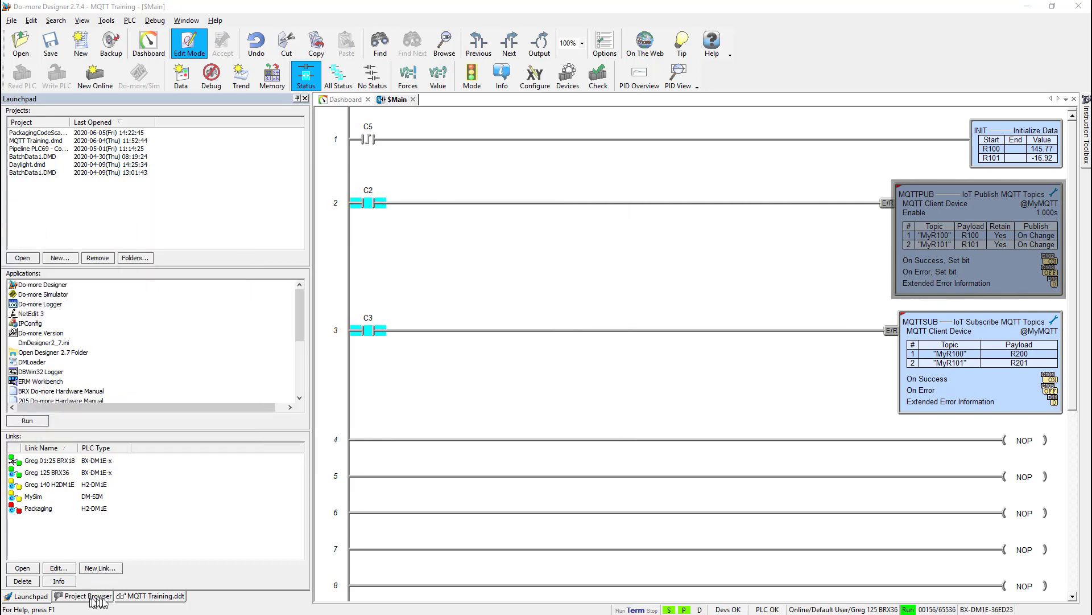
click(151, 596)
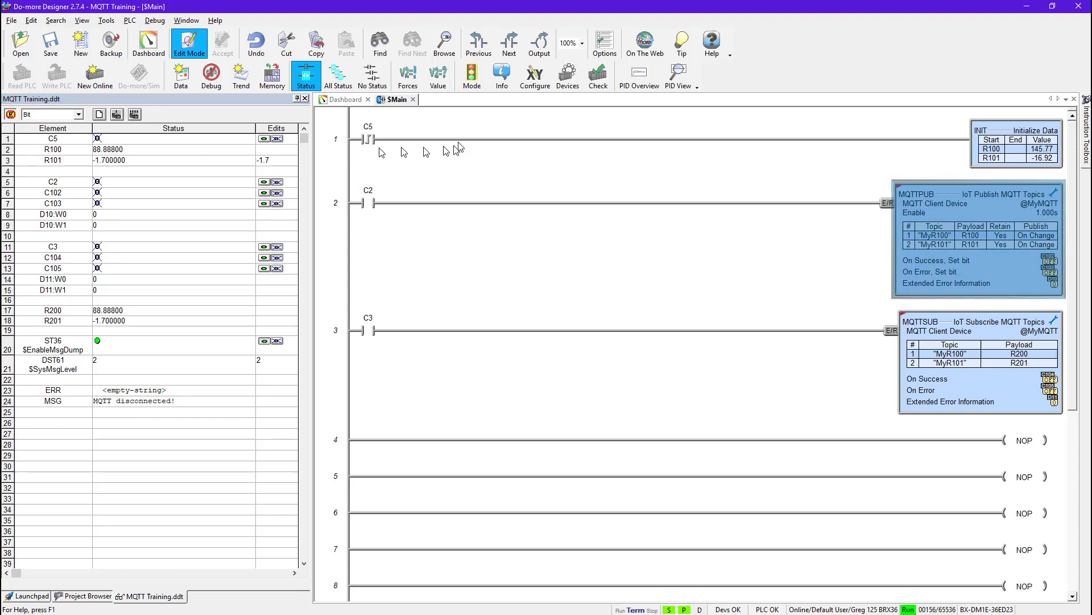
- Restore and clear the logger, then toggle C5 to reinitialize R100 and R101 for publishing
click(1052, 10)
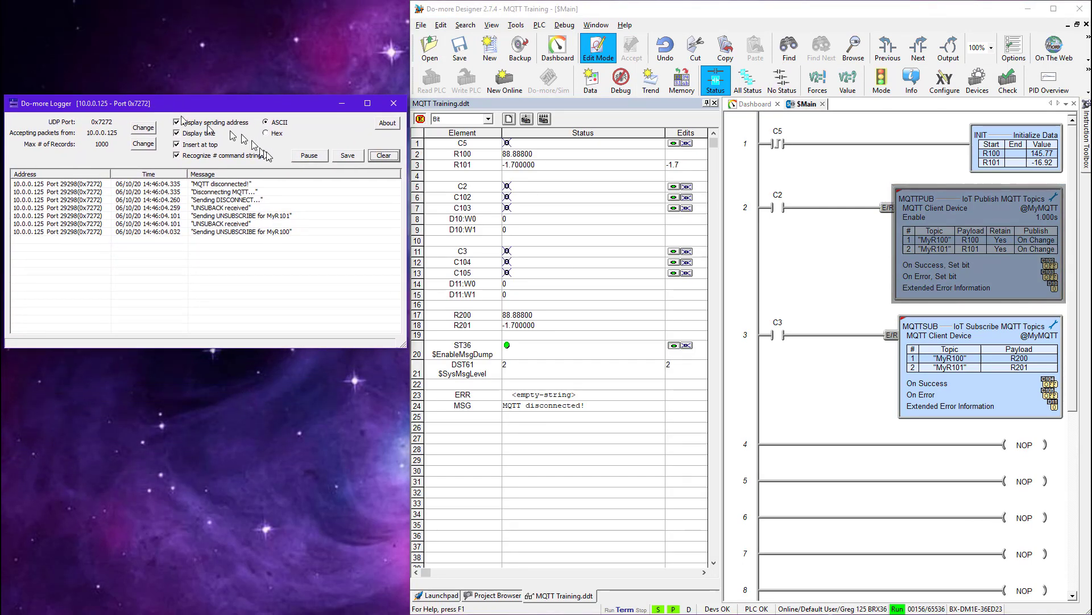
click(384, 155)
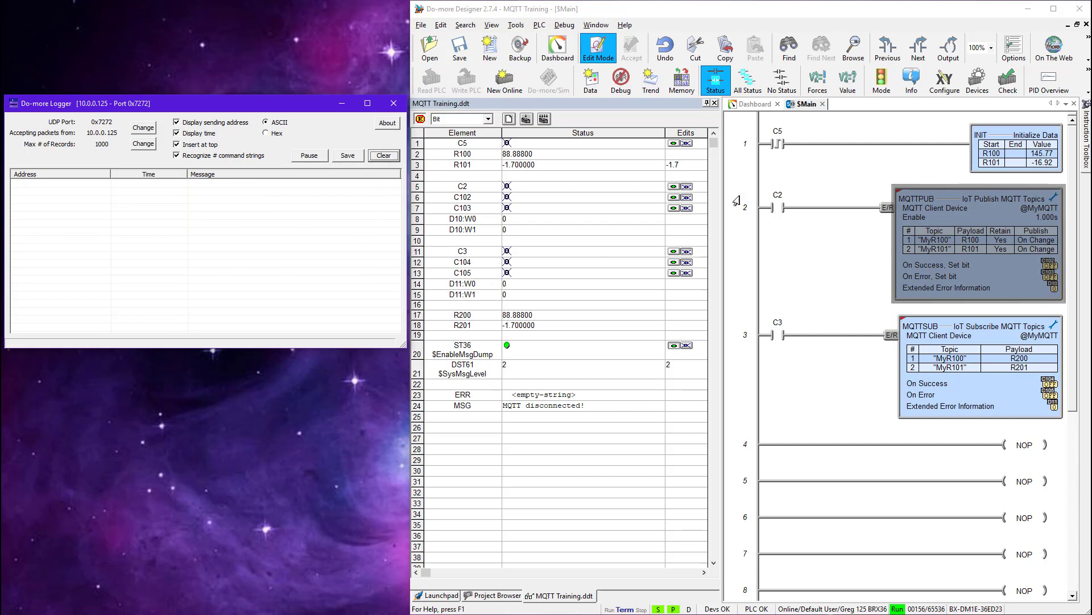
mouse_move(676, 146)
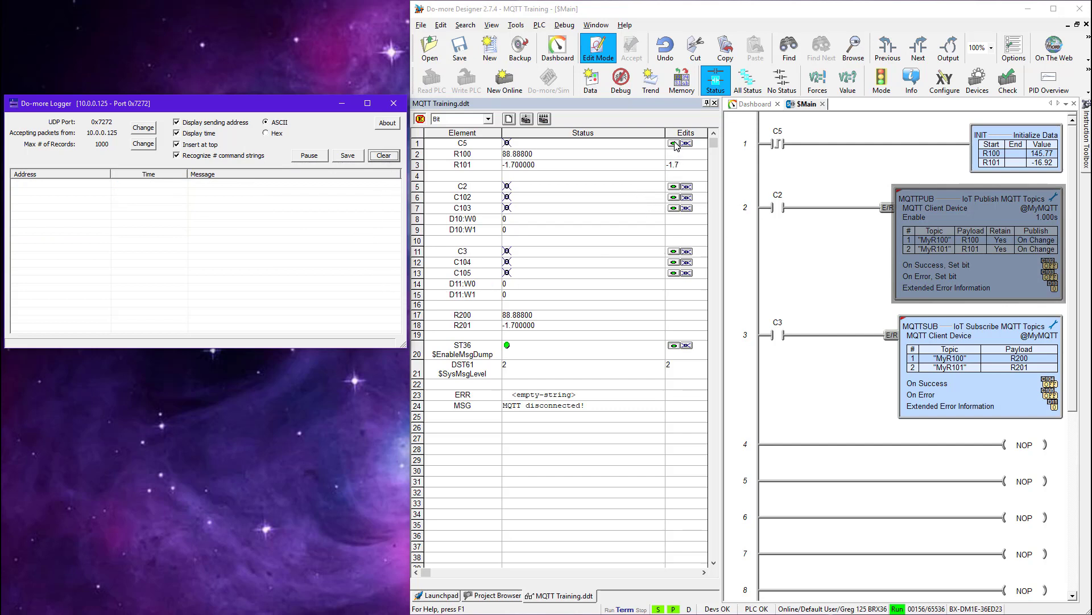
click(674, 143)
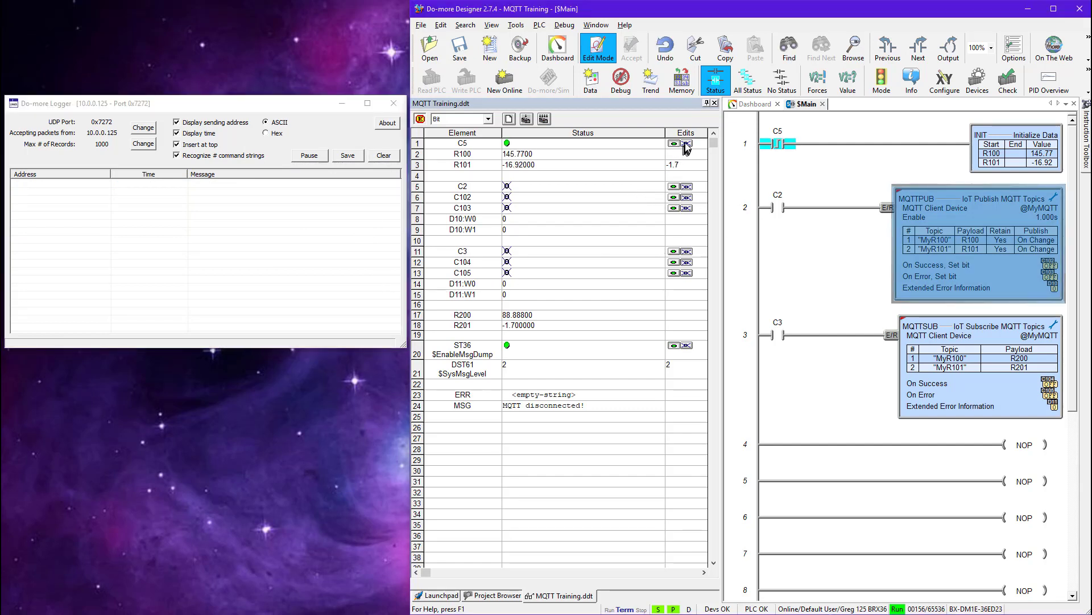
click(684, 143)
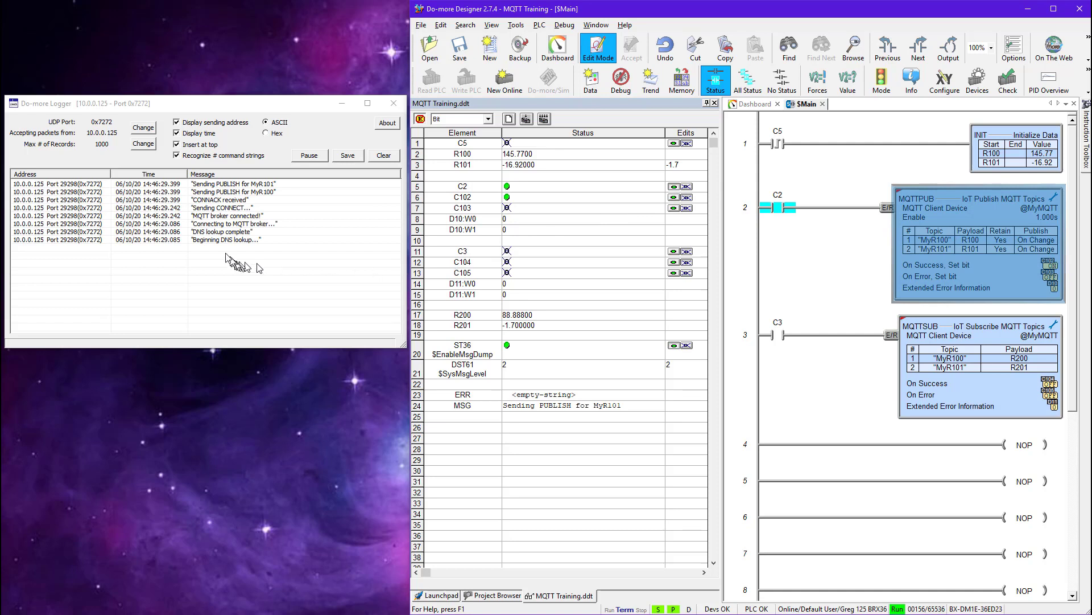
mouse_move(218, 250)
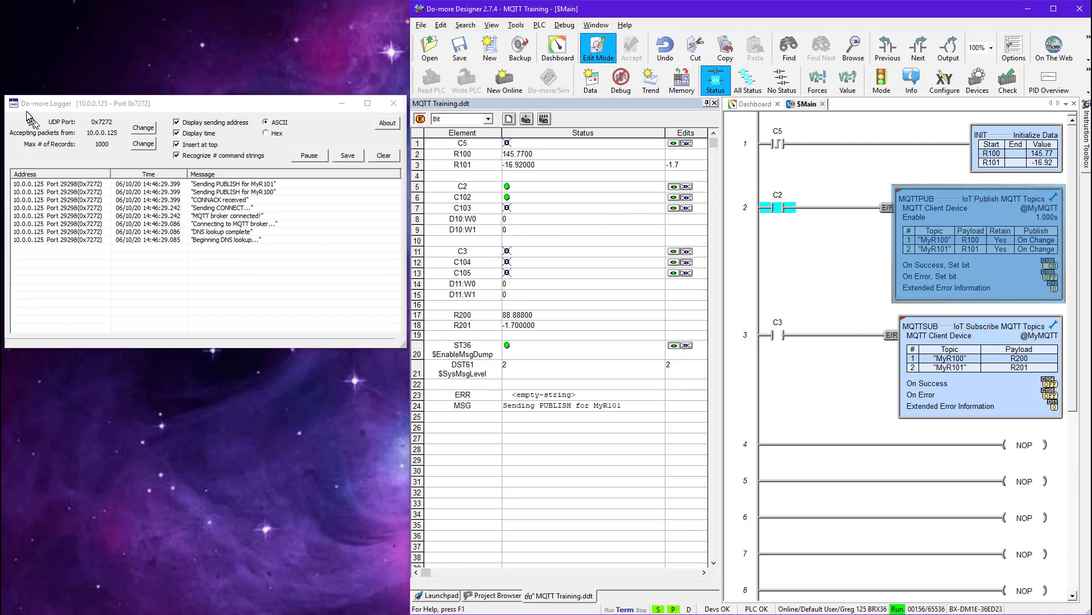
mouse_move(224, 244)
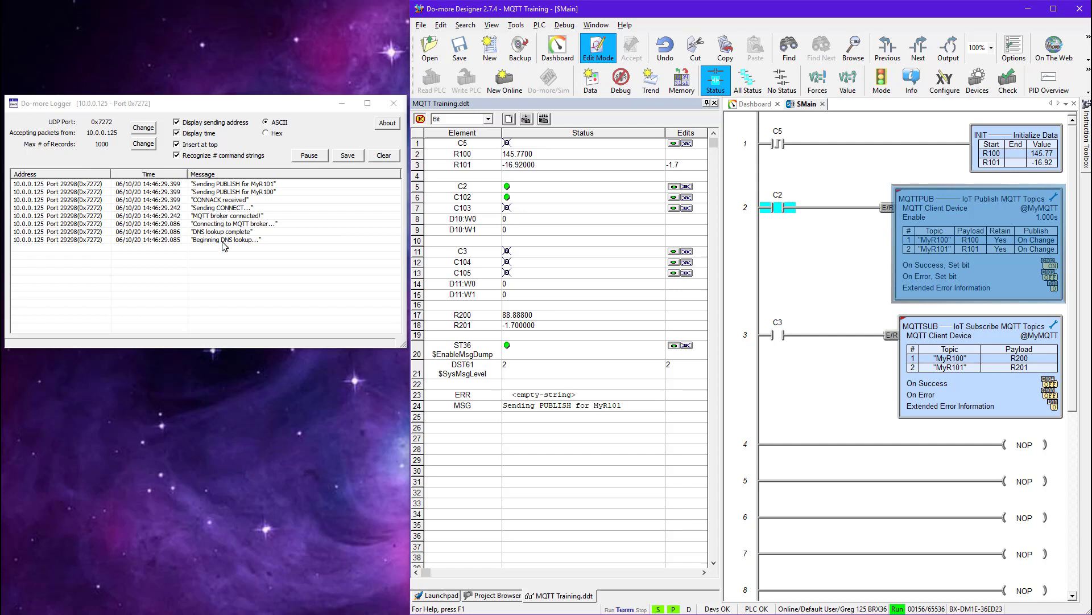
mouse_move(235, 248)
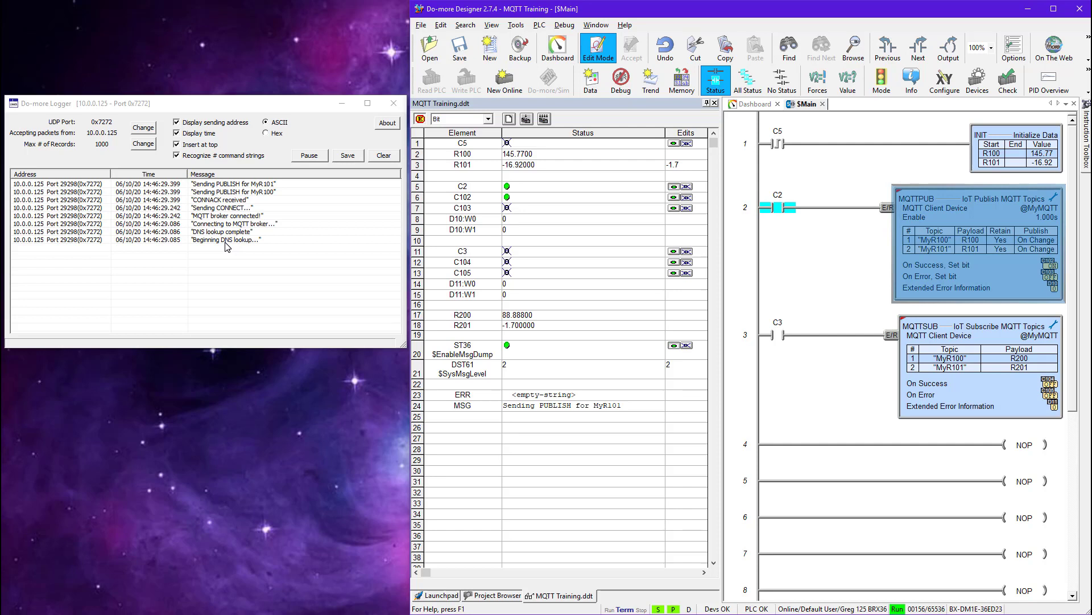
mouse_move(219, 246)
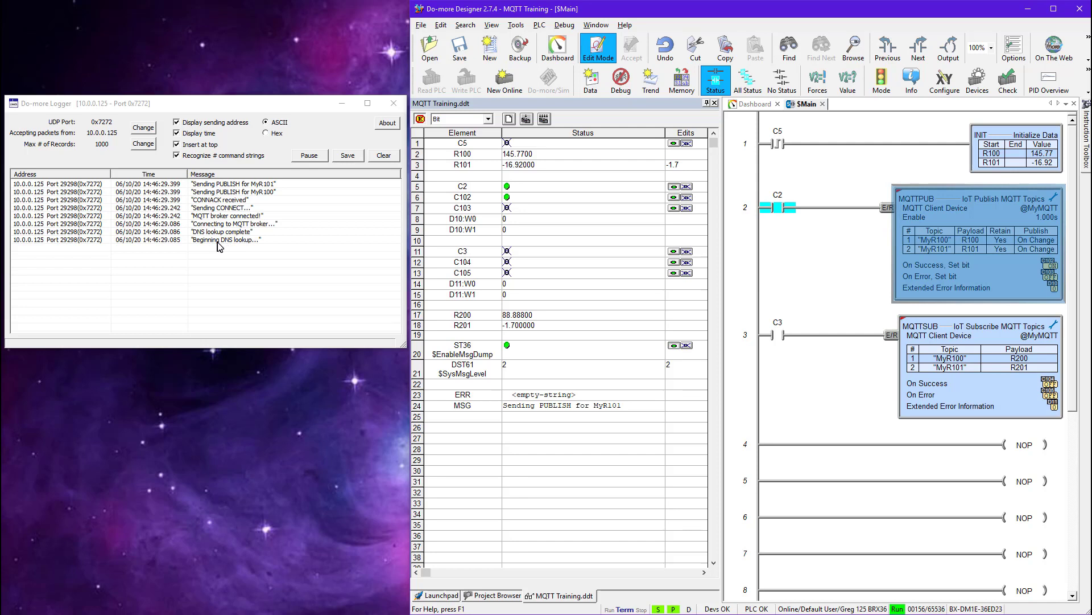
mouse_move(243, 246)
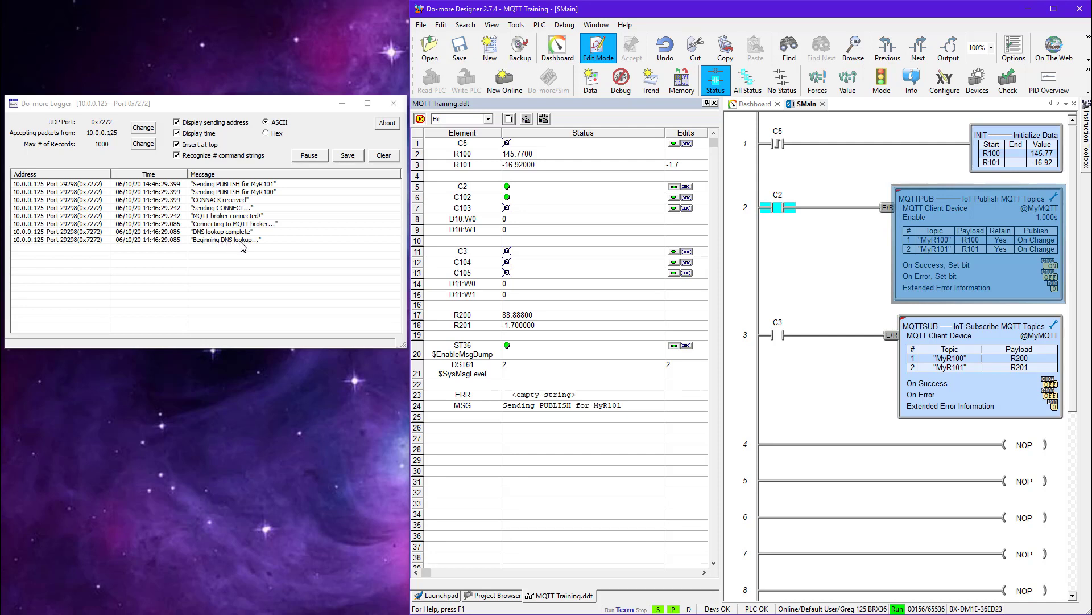
mouse_move(214, 232)
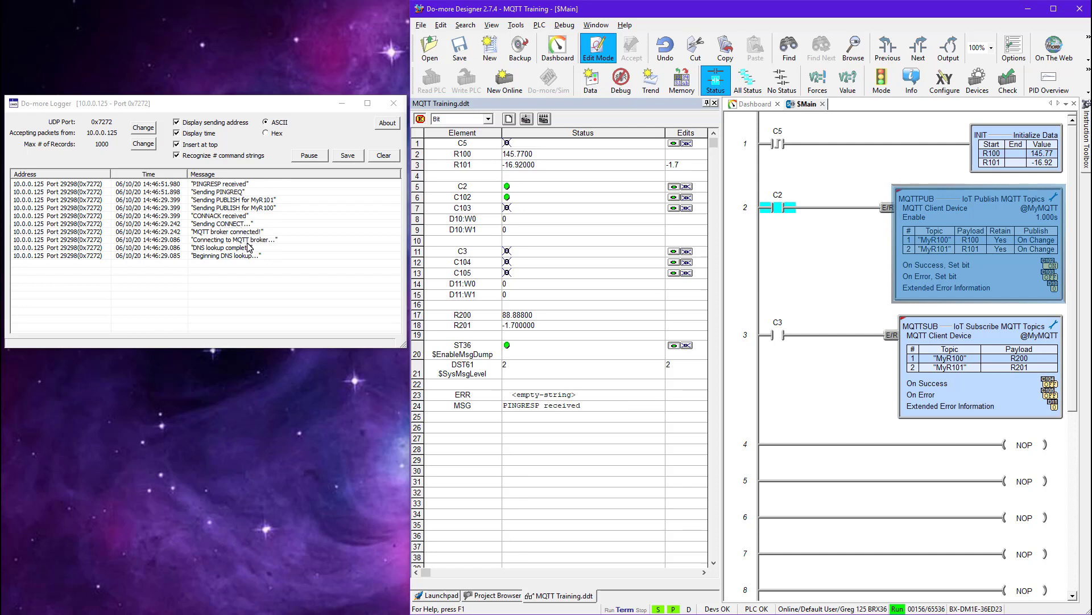
mouse_move(234, 232)
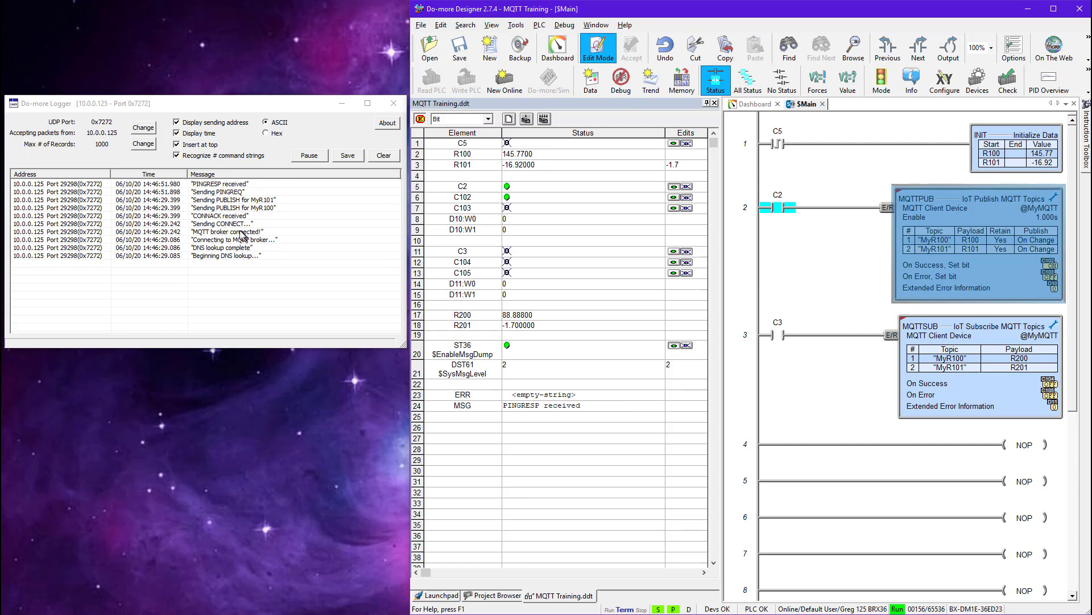
mouse_move(226, 230)
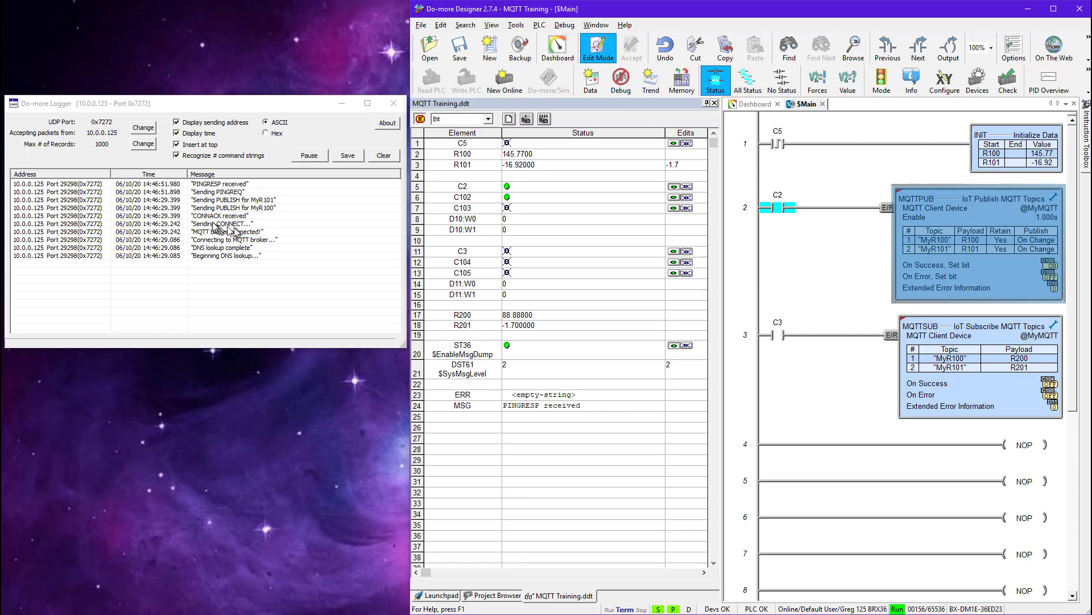
mouse_move(232, 217)
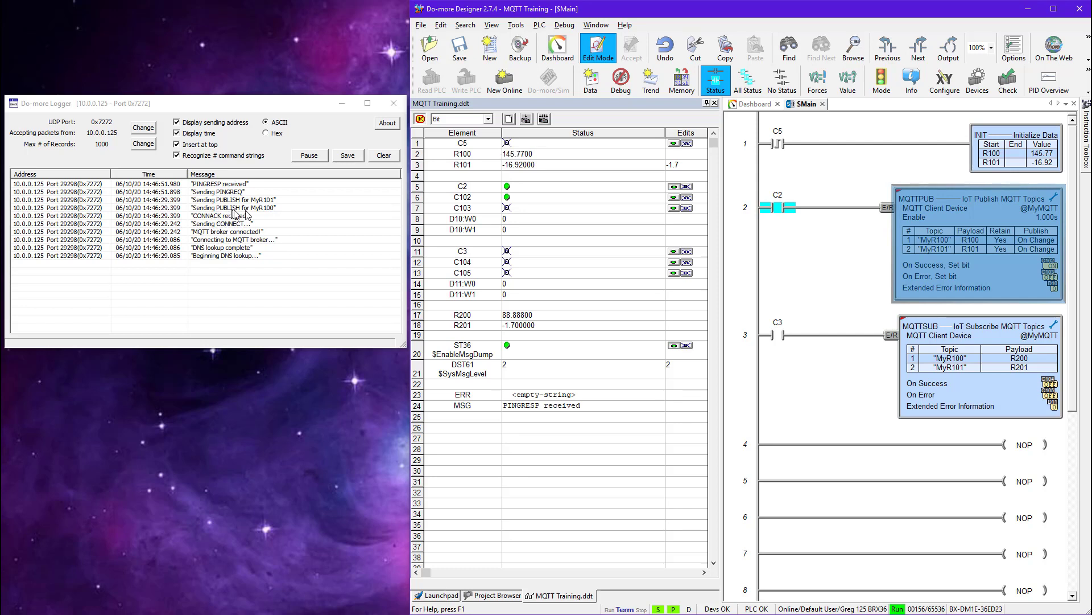
mouse_move(263, 209)
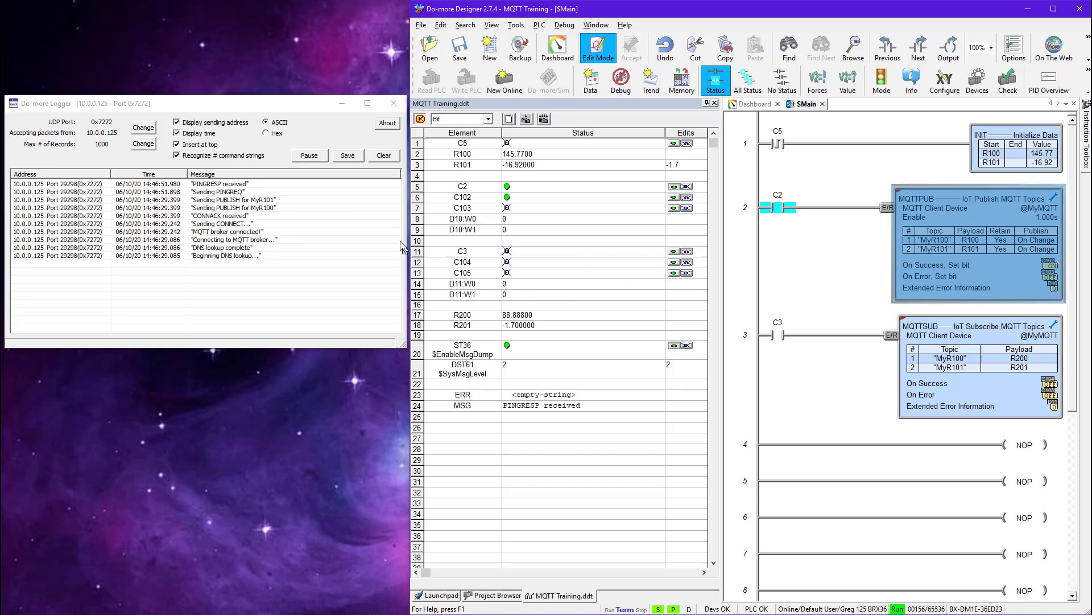
- Clear the log and set R100 to 20.03 to record the subscribe and publish exchange
click(385, 155)
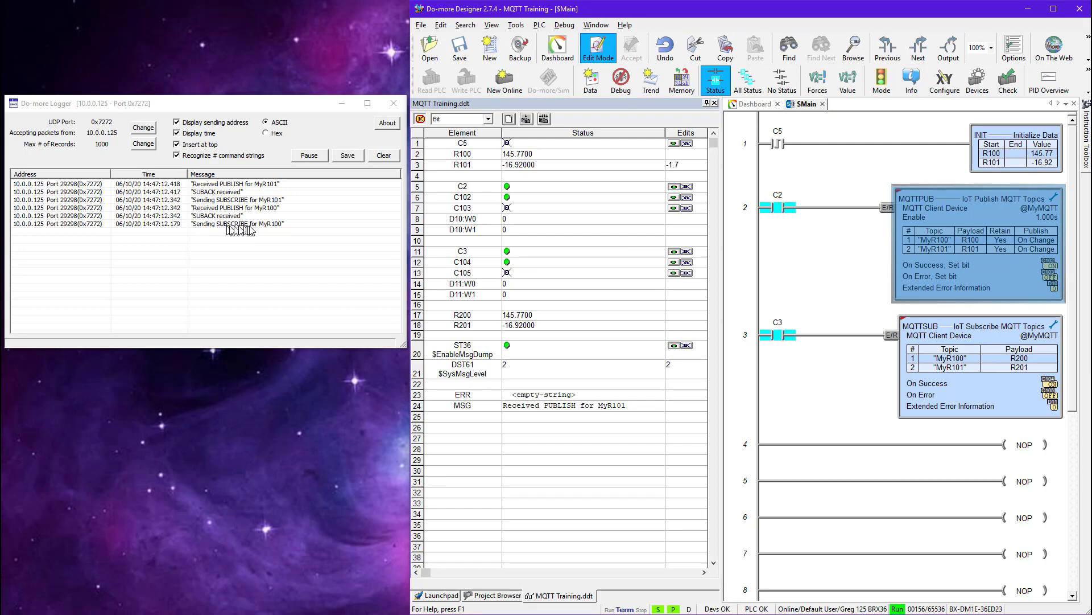
mouse_move(209, 222)
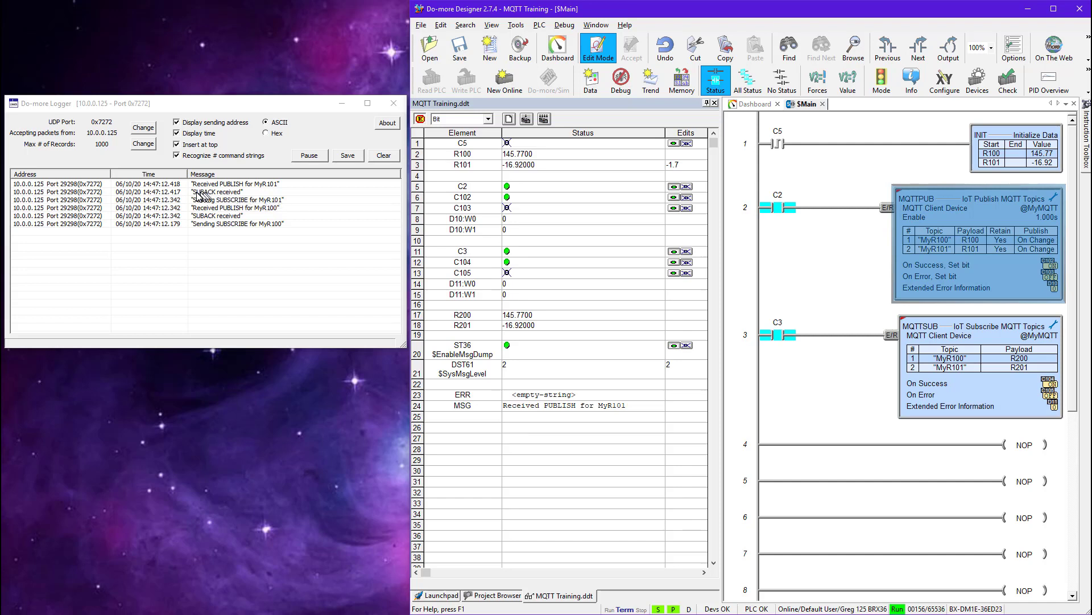
mouse_move(209, 188)
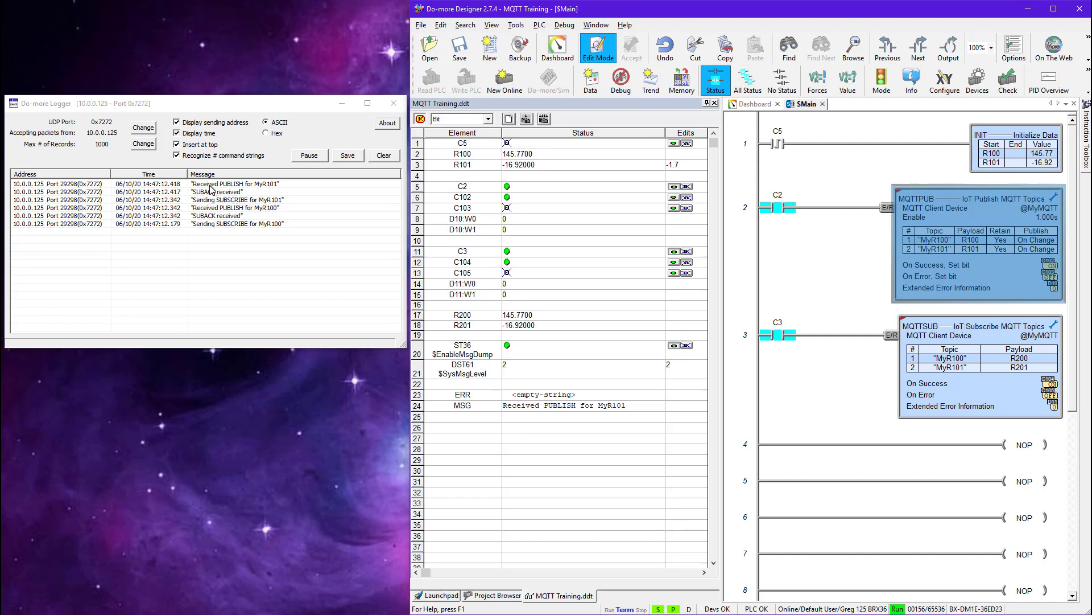
mouse_move(280, 193)
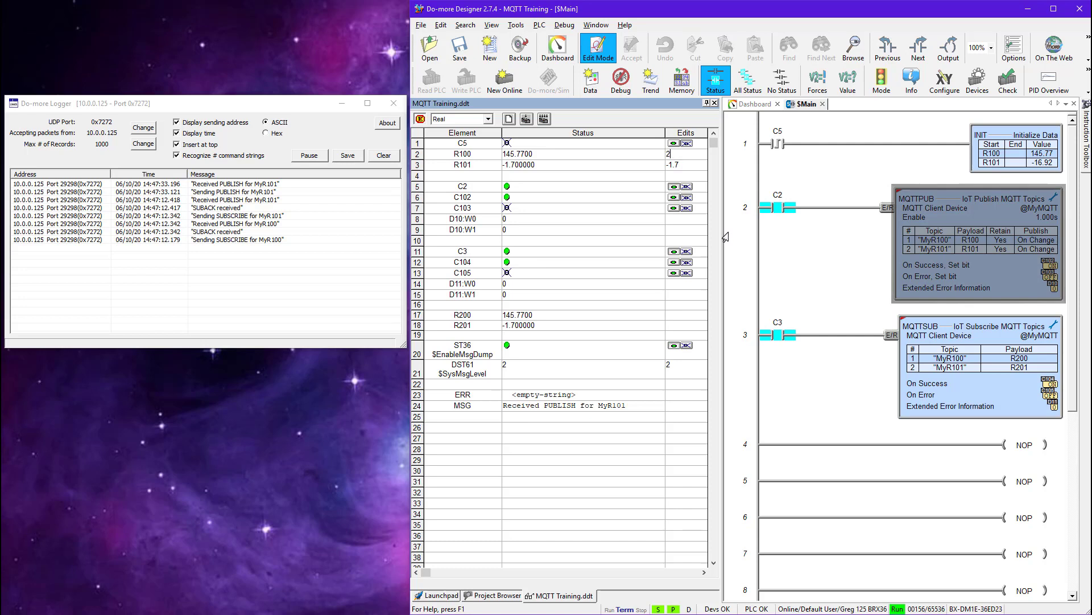
text(20.03)
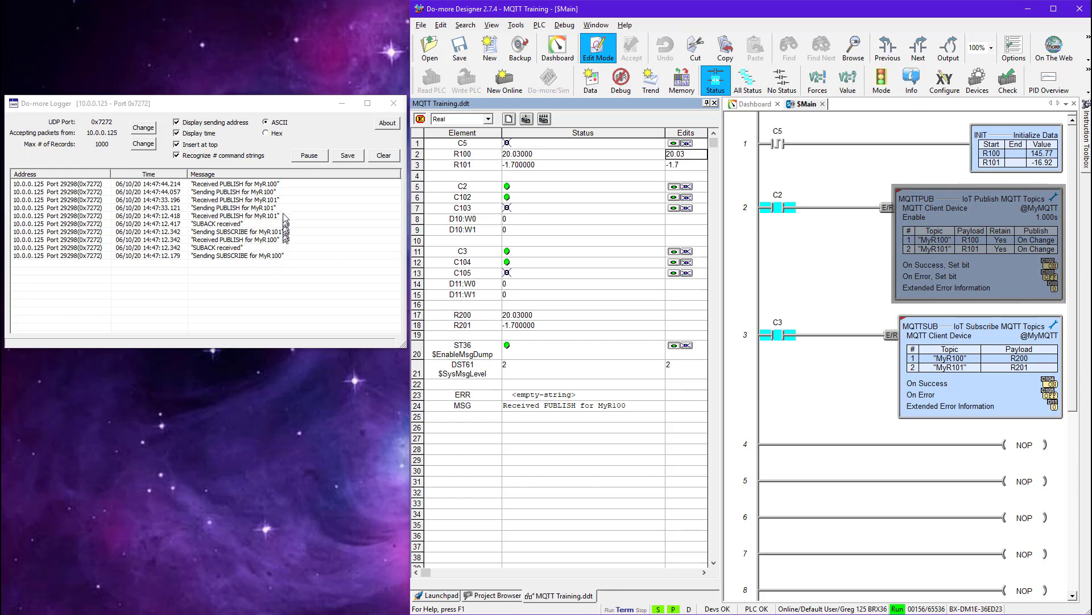
mouse_move(380, 211)
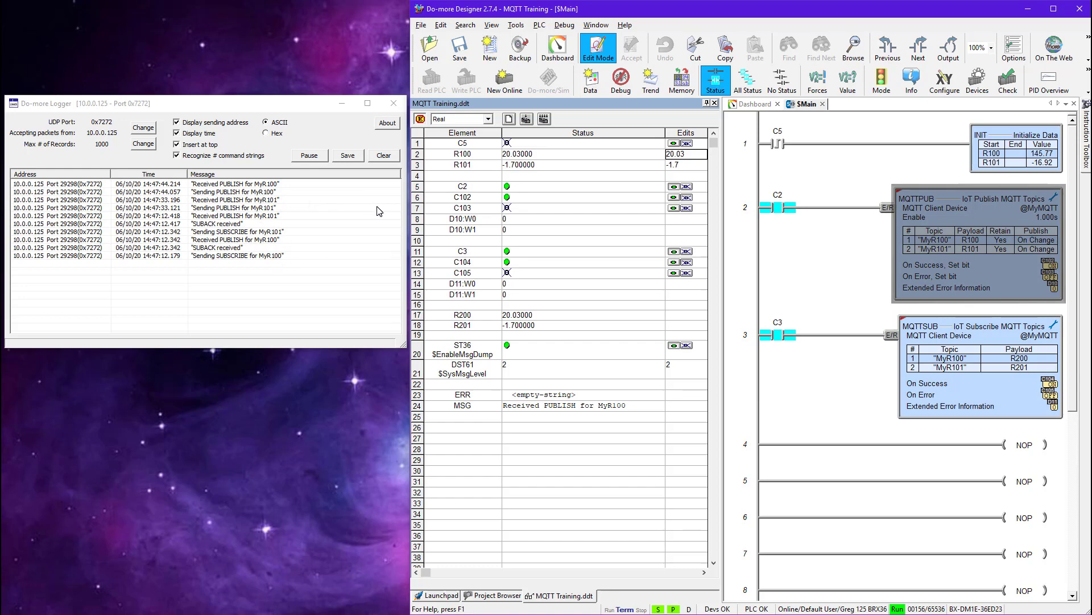
mouse_move(239, 107)
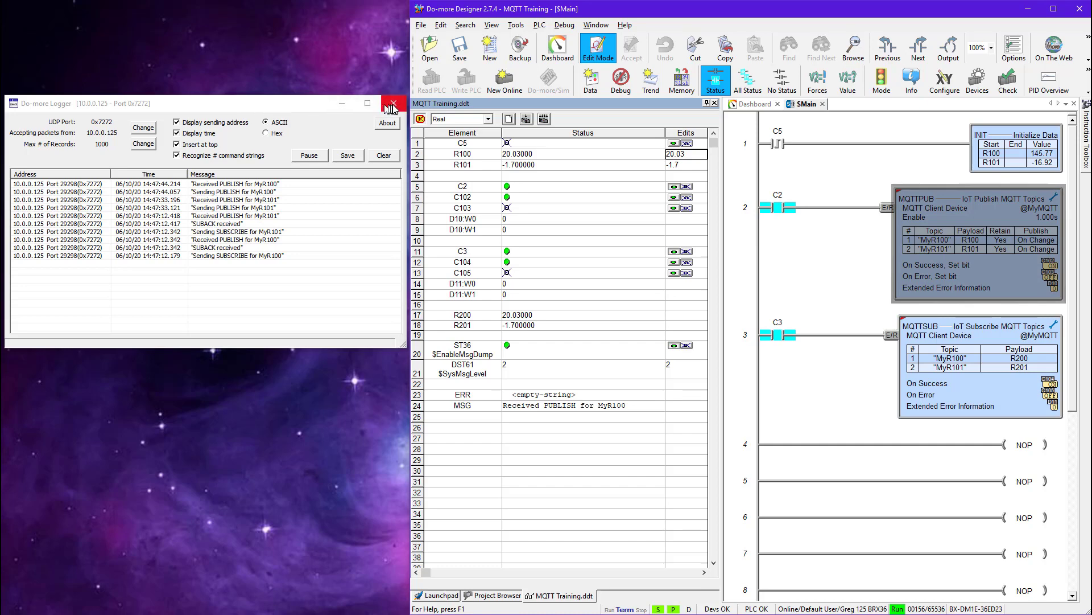
- Close the Do-more Logger window
click(394, 103)
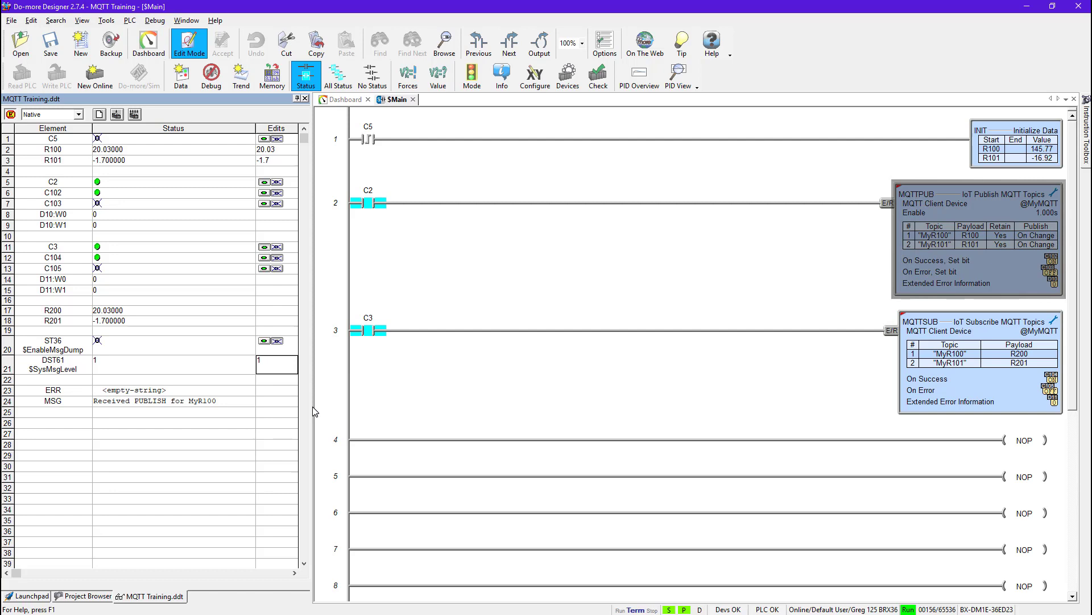
mouse_move(572, 422)
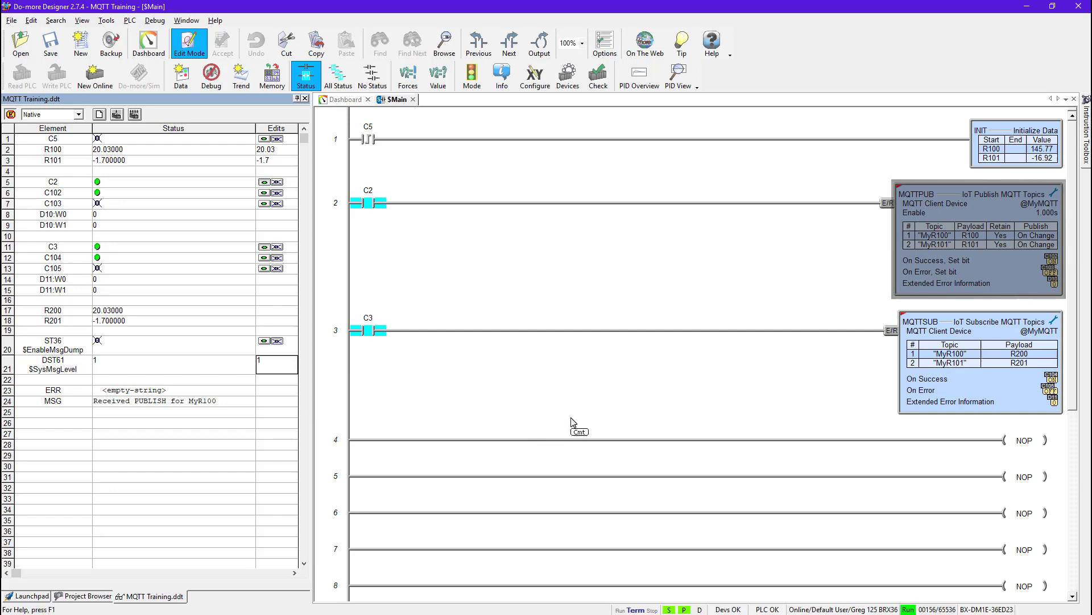